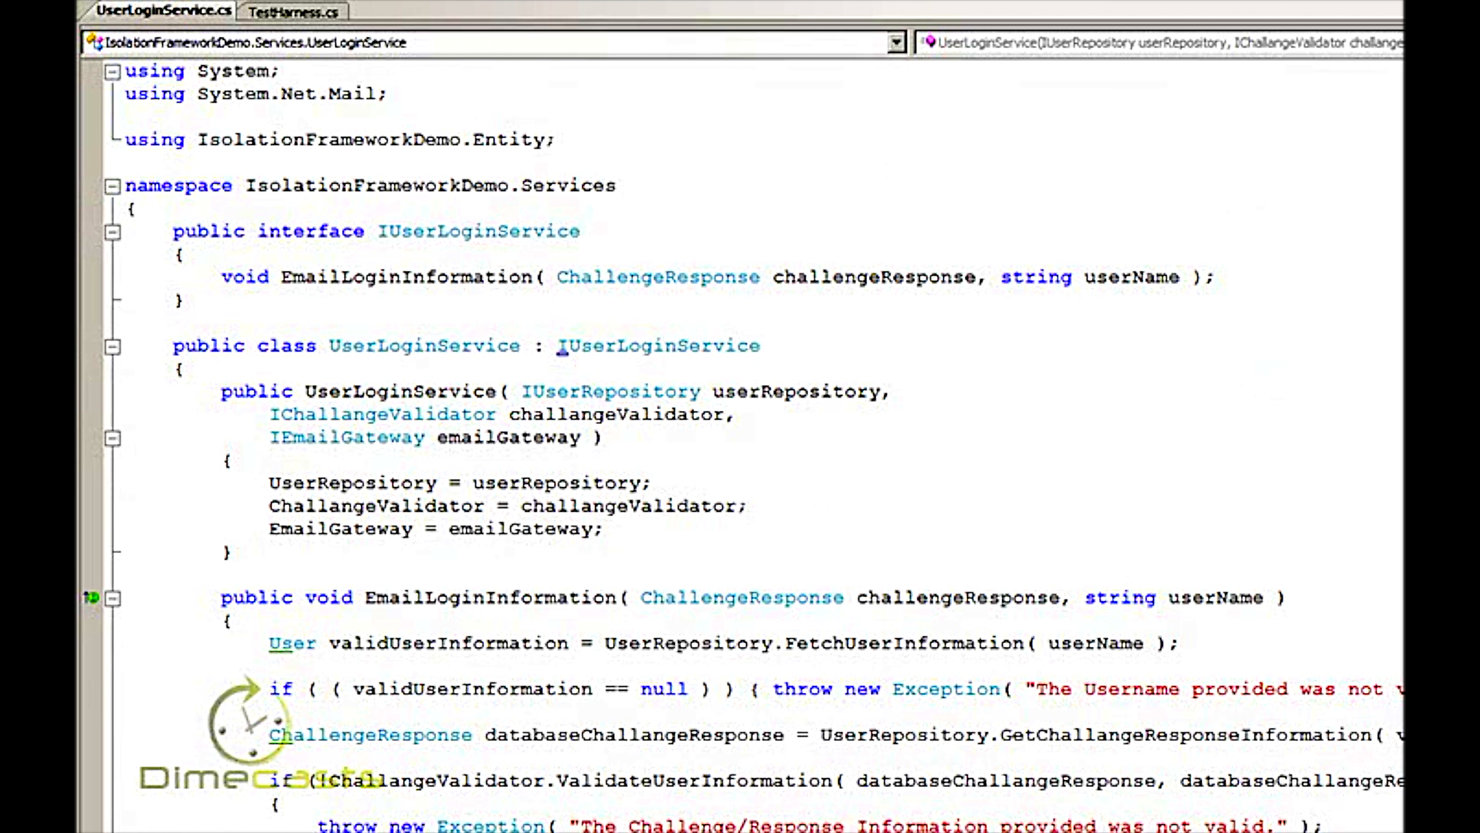
Review the test harness and return to UserLoginService.cs at the EmailLoginInformation method.
{"action": "left_click", "coordinate": [760, 345]}
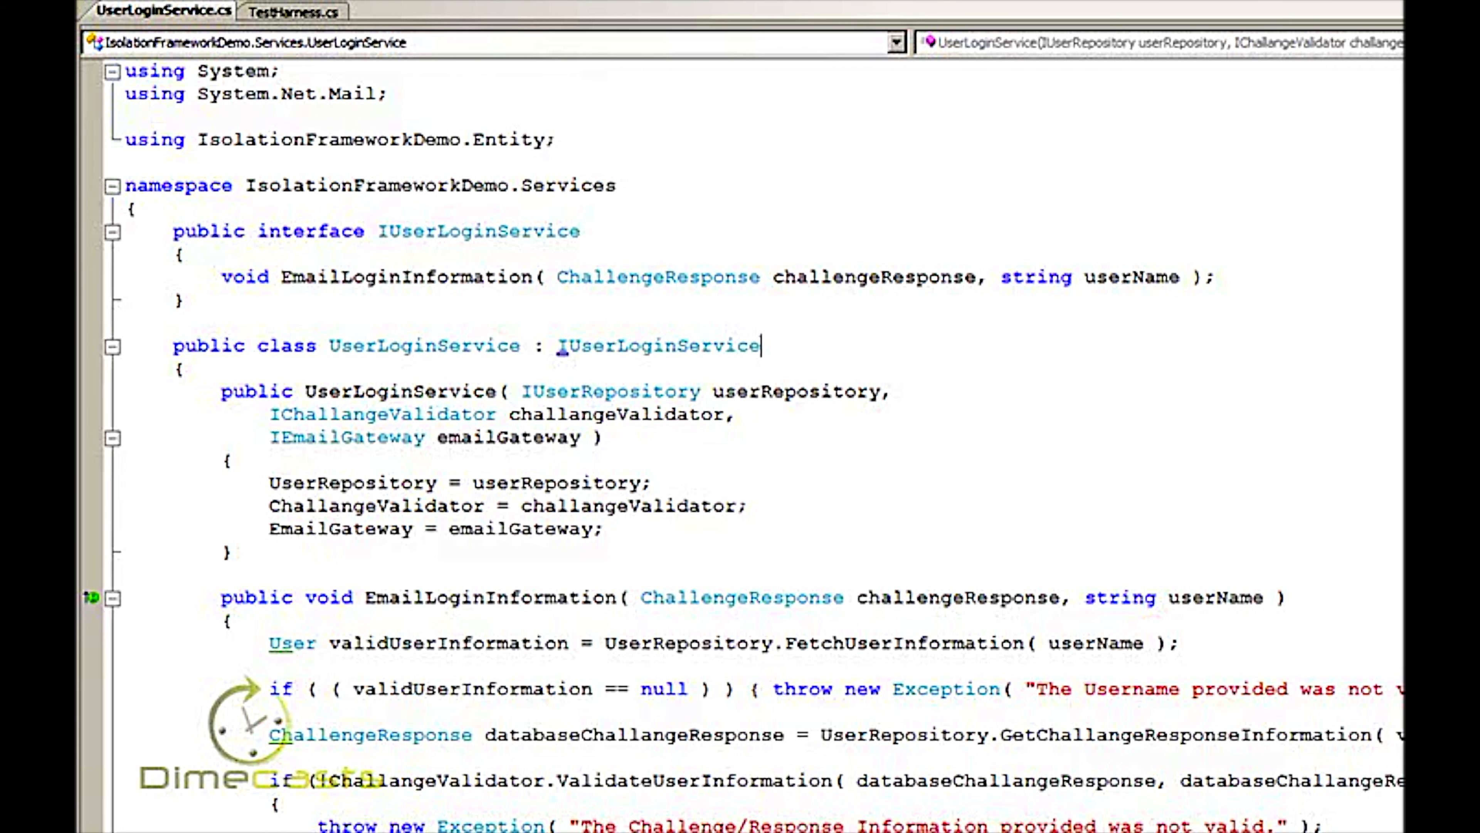
{"action": "scroll", "scroll_direction": "down", "scroll_amount": 3}
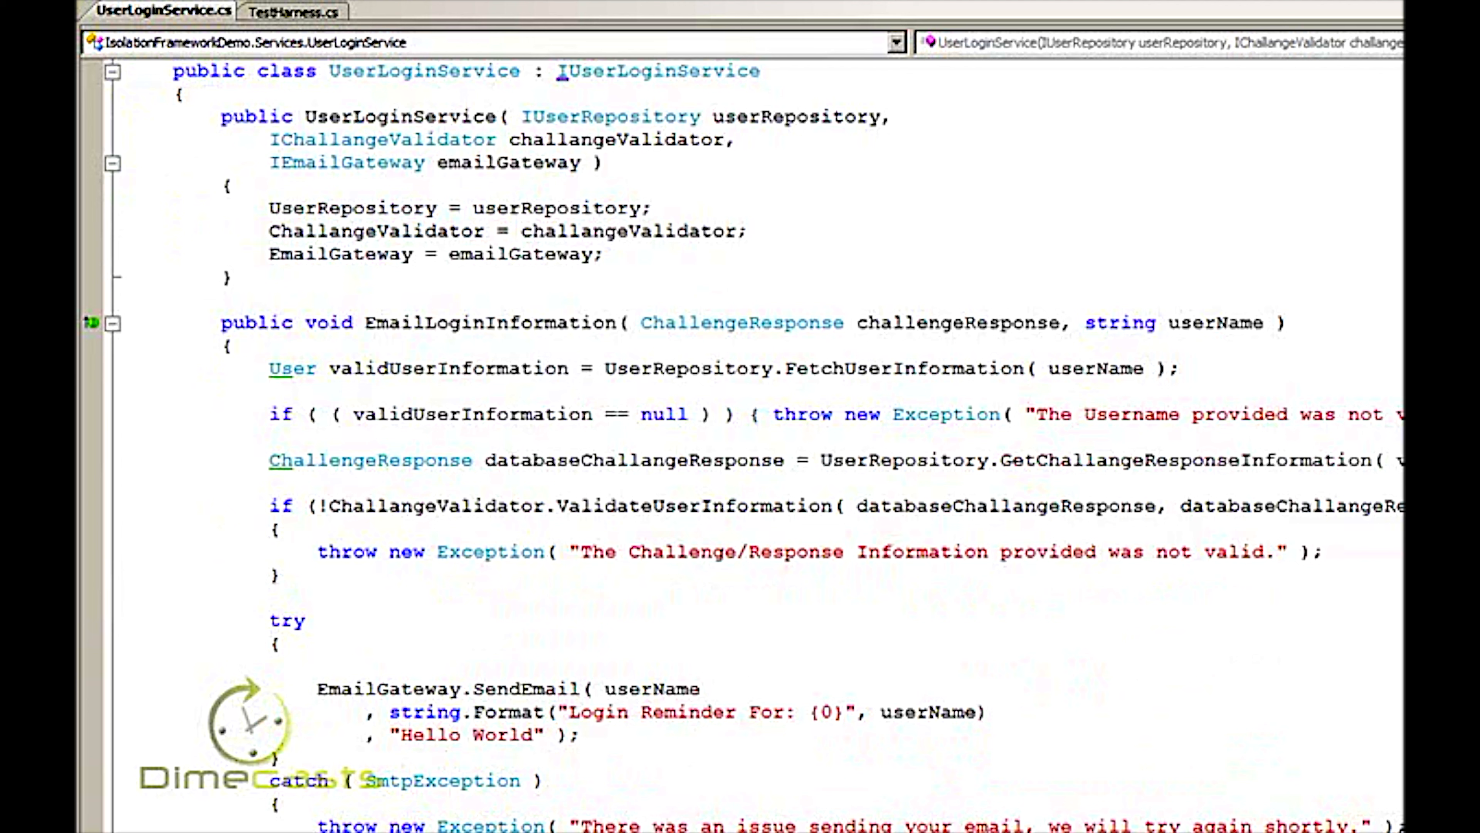
{"action": "mouse_move", "coordinate": [1345, 295]}
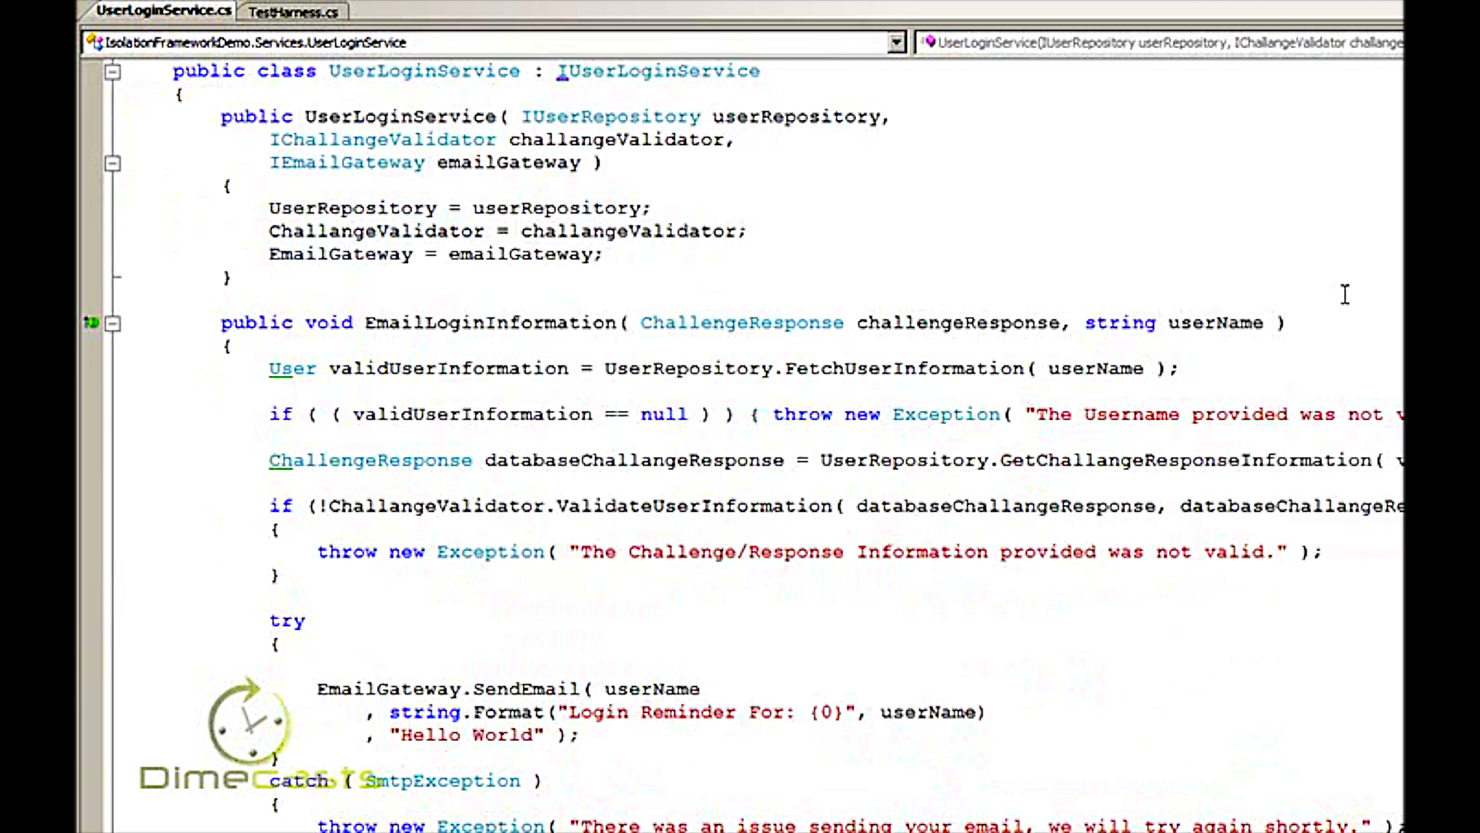
{"action": "left_click", "coordinate": [295, 10]}
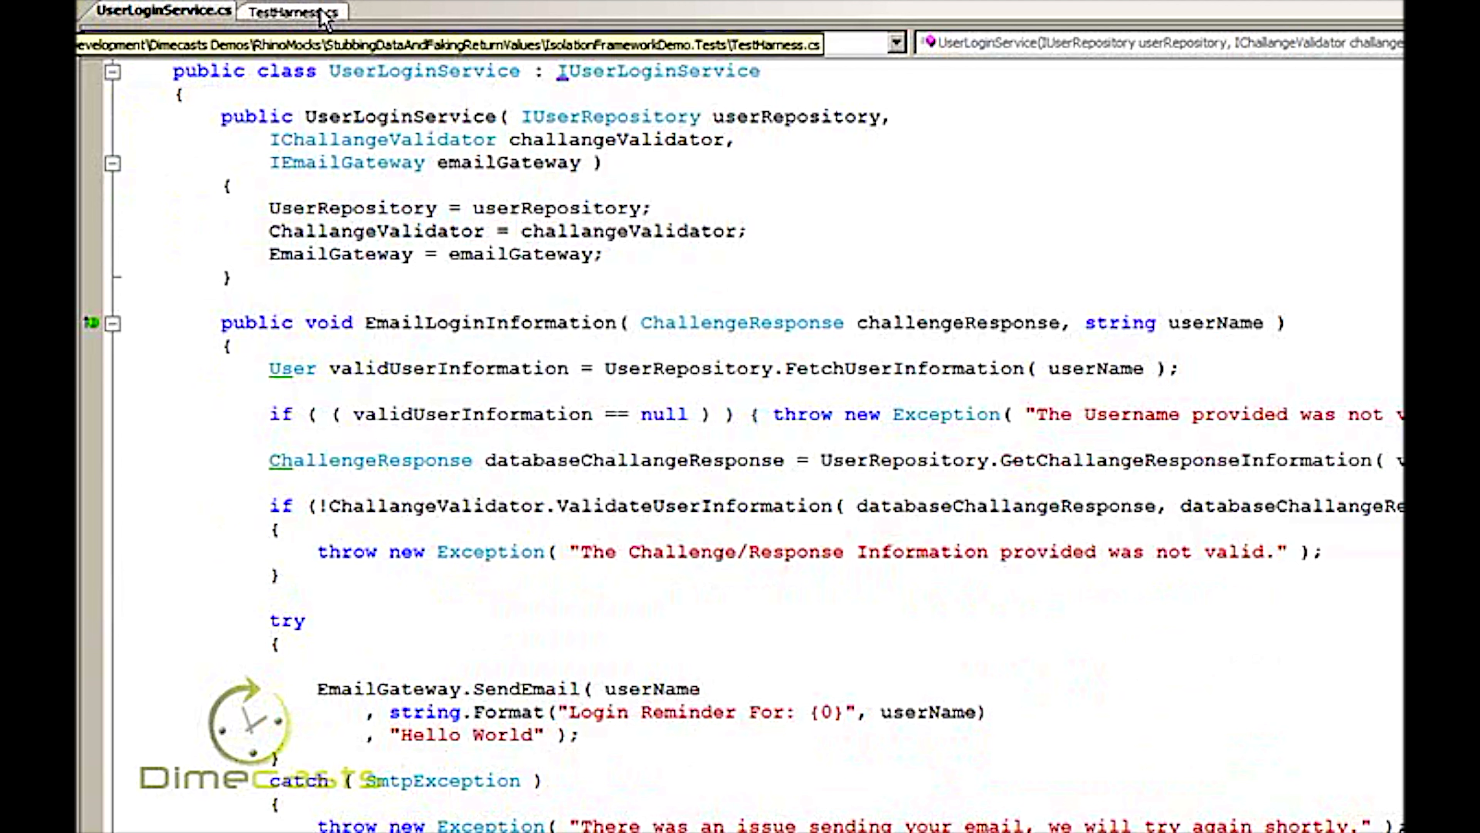
{"action": "left_click", "coordinate": [296, 10]}
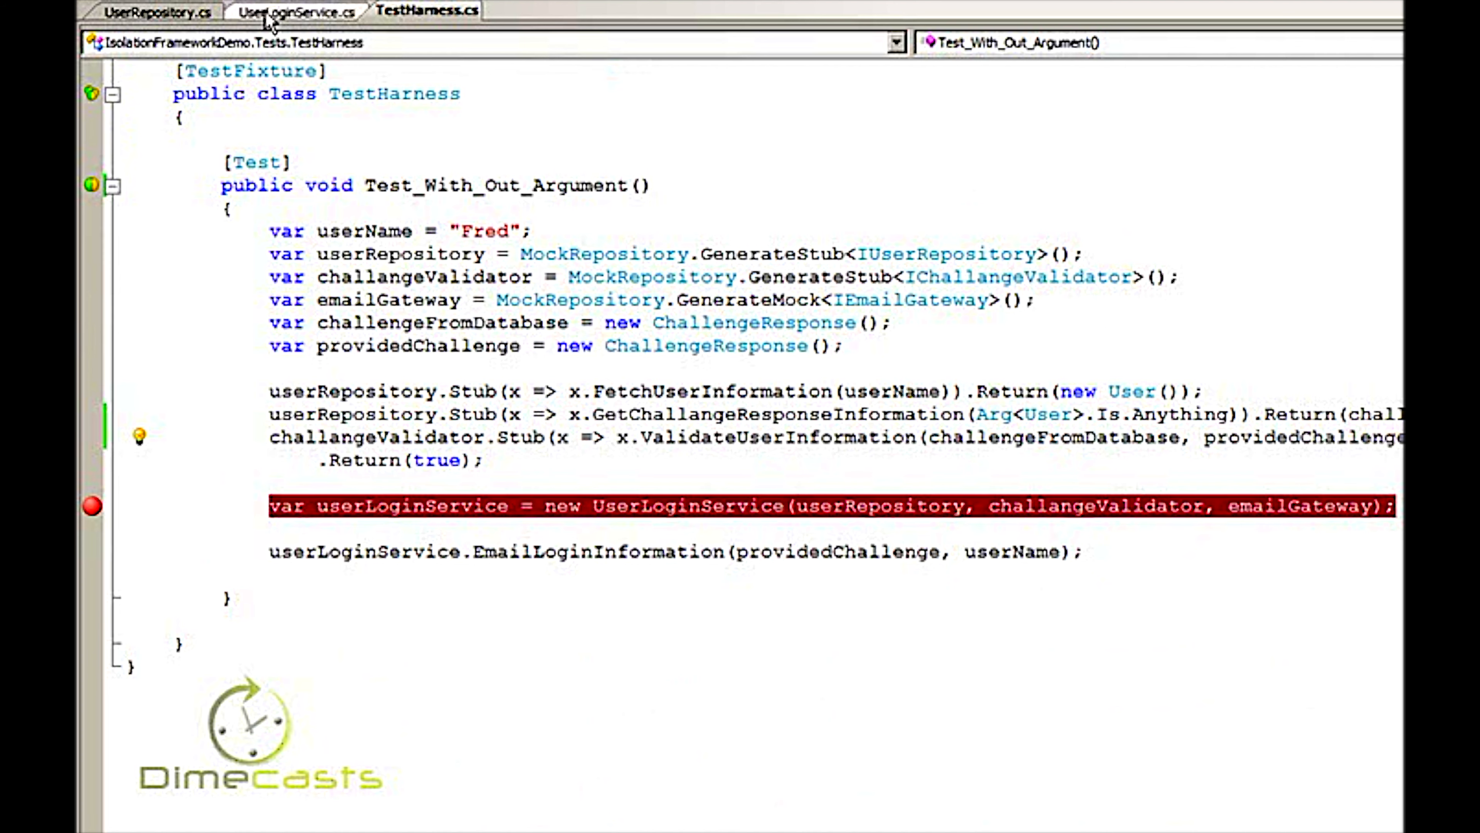
{"action": "left_click", "coordinate": [299, 12]}
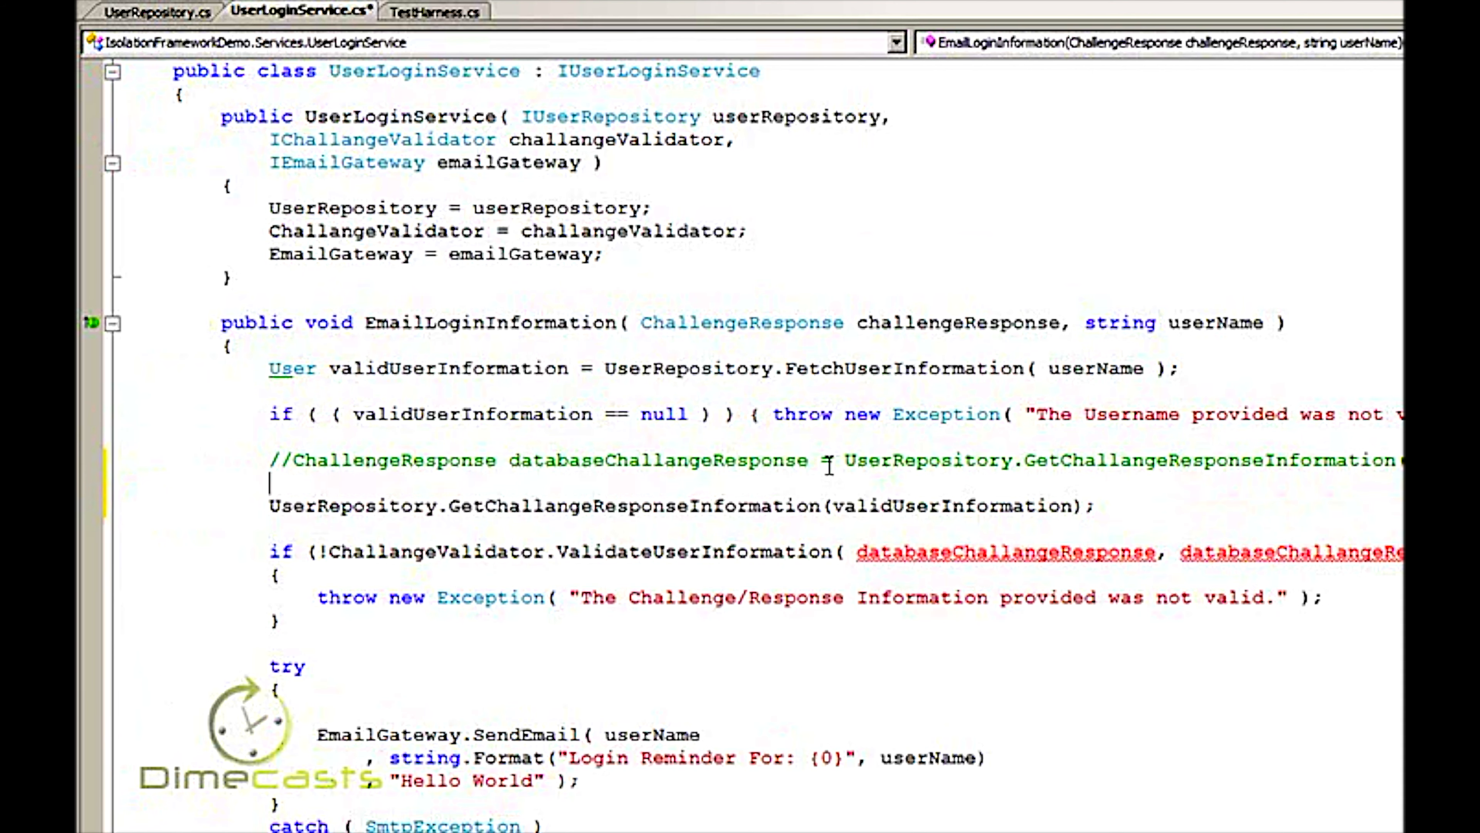
Declare ChallengeResponse databaseChallangeResponse; and pass it as the out argument of GetChallangeResponseInformation.
{"action": "type", "text": "ChallengeResponse databaseChallangeResponse;"}
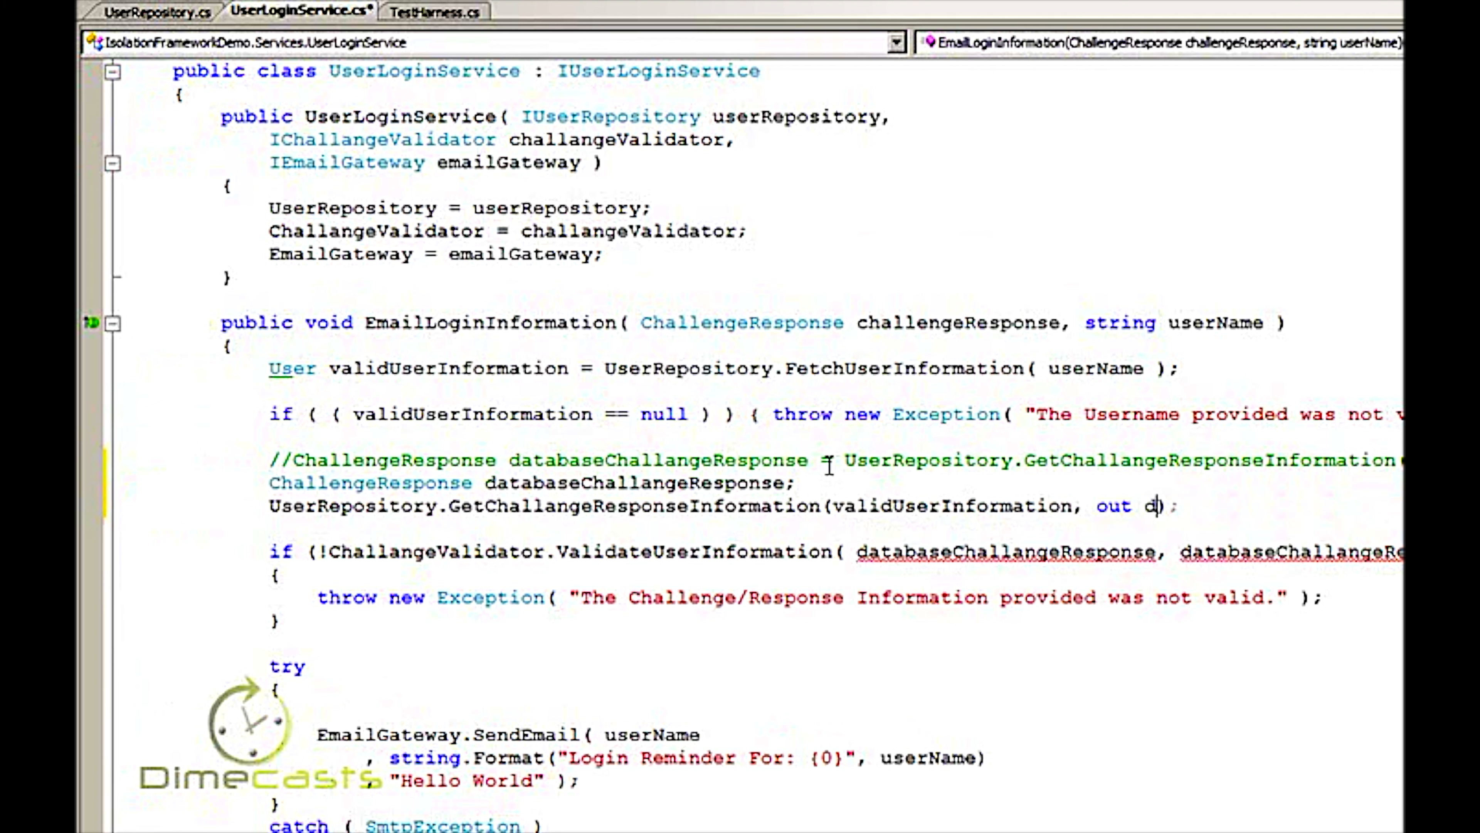
{"action": "type", "text": "databaseChallangeResponse"}
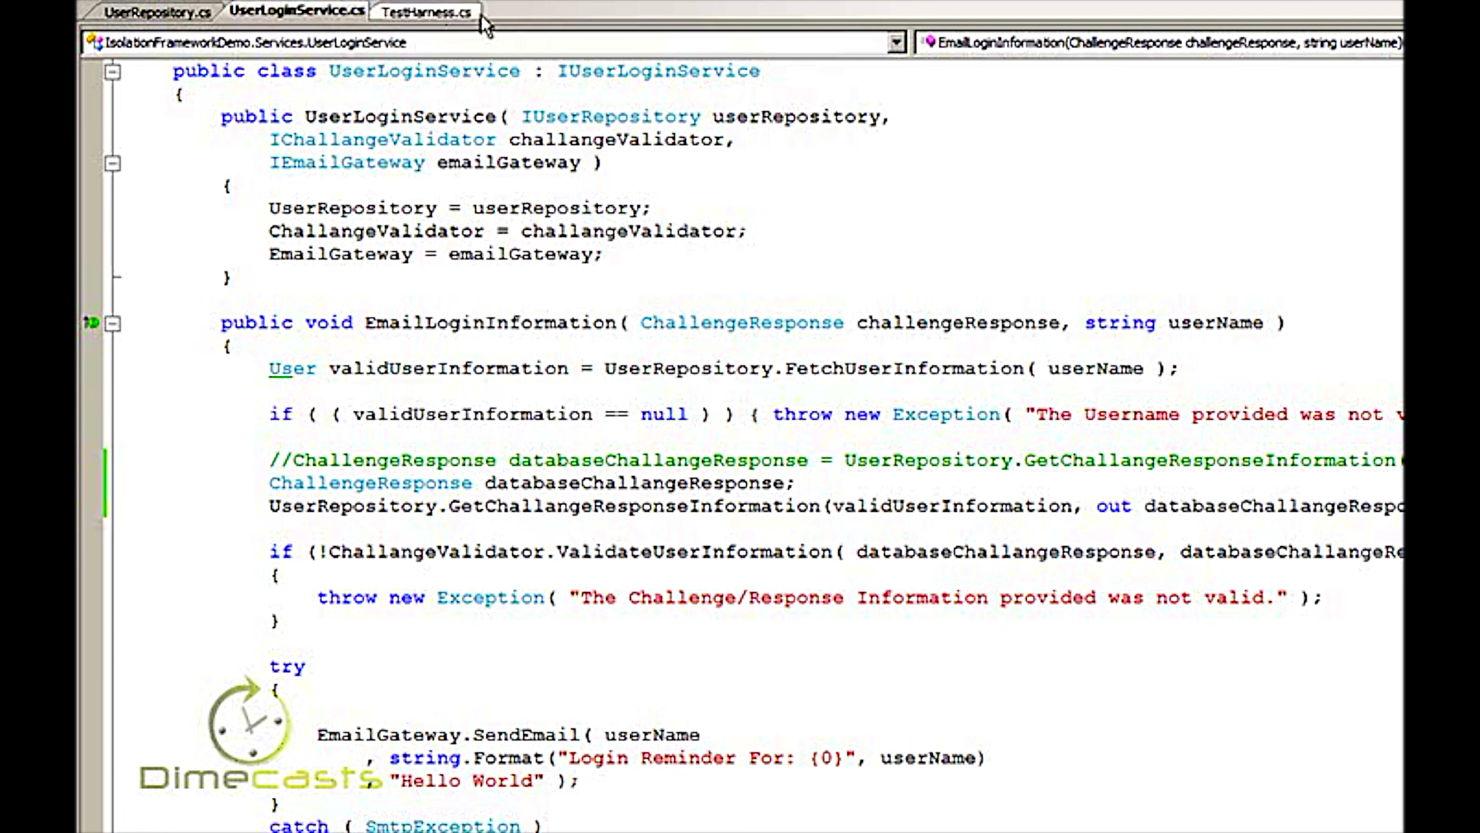
Comment the old stub and start userRepository.Stub(x => x.GetChallangeResponseInformation(Arg<User>.Is.Anything, ...)).
{"action": "left_click", "coordinate": [426, 10]}
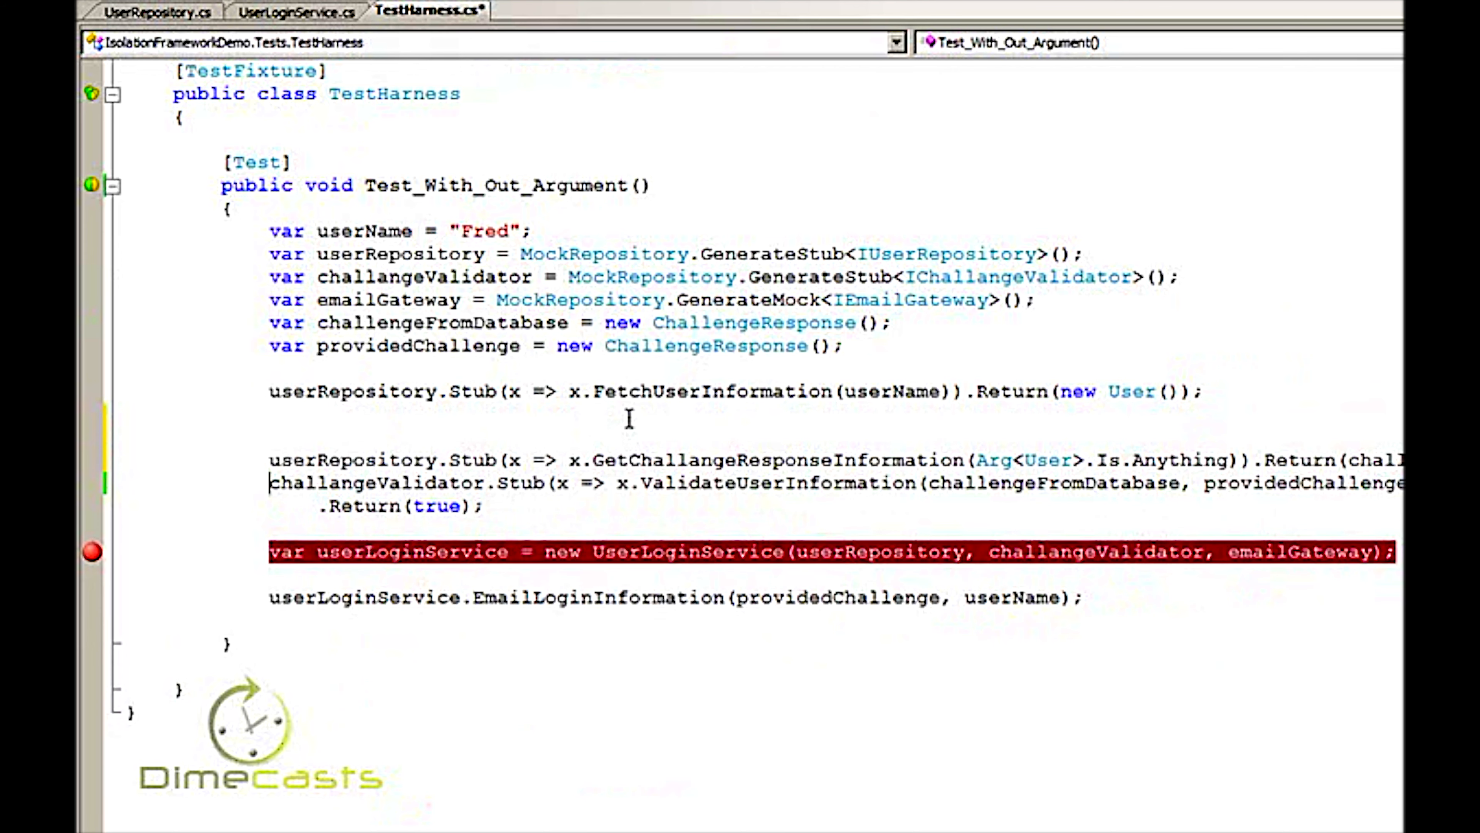
{"action": "type", "text": "//"}
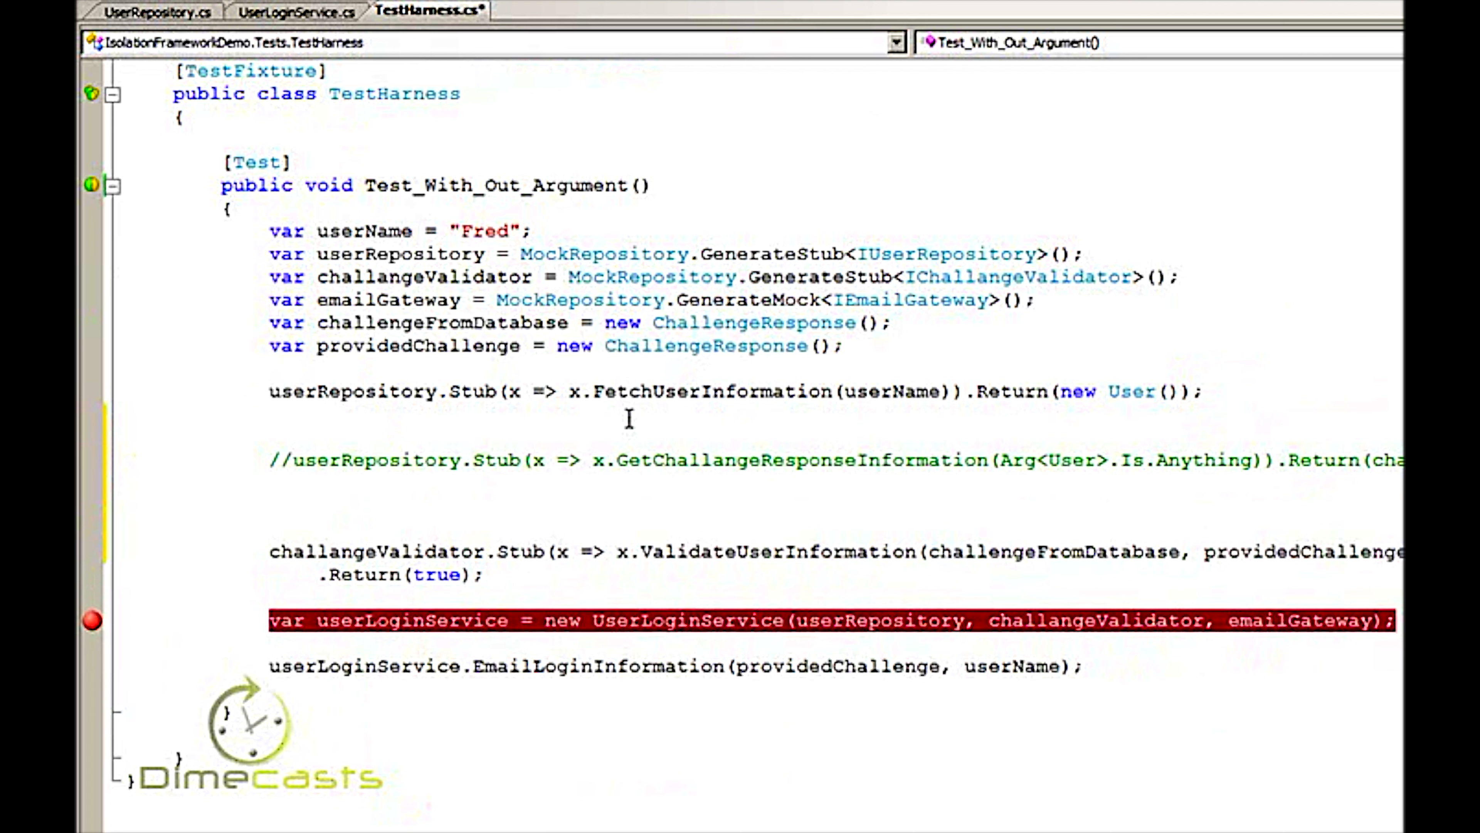
{"action": "type", "text": "userRepository.s"}
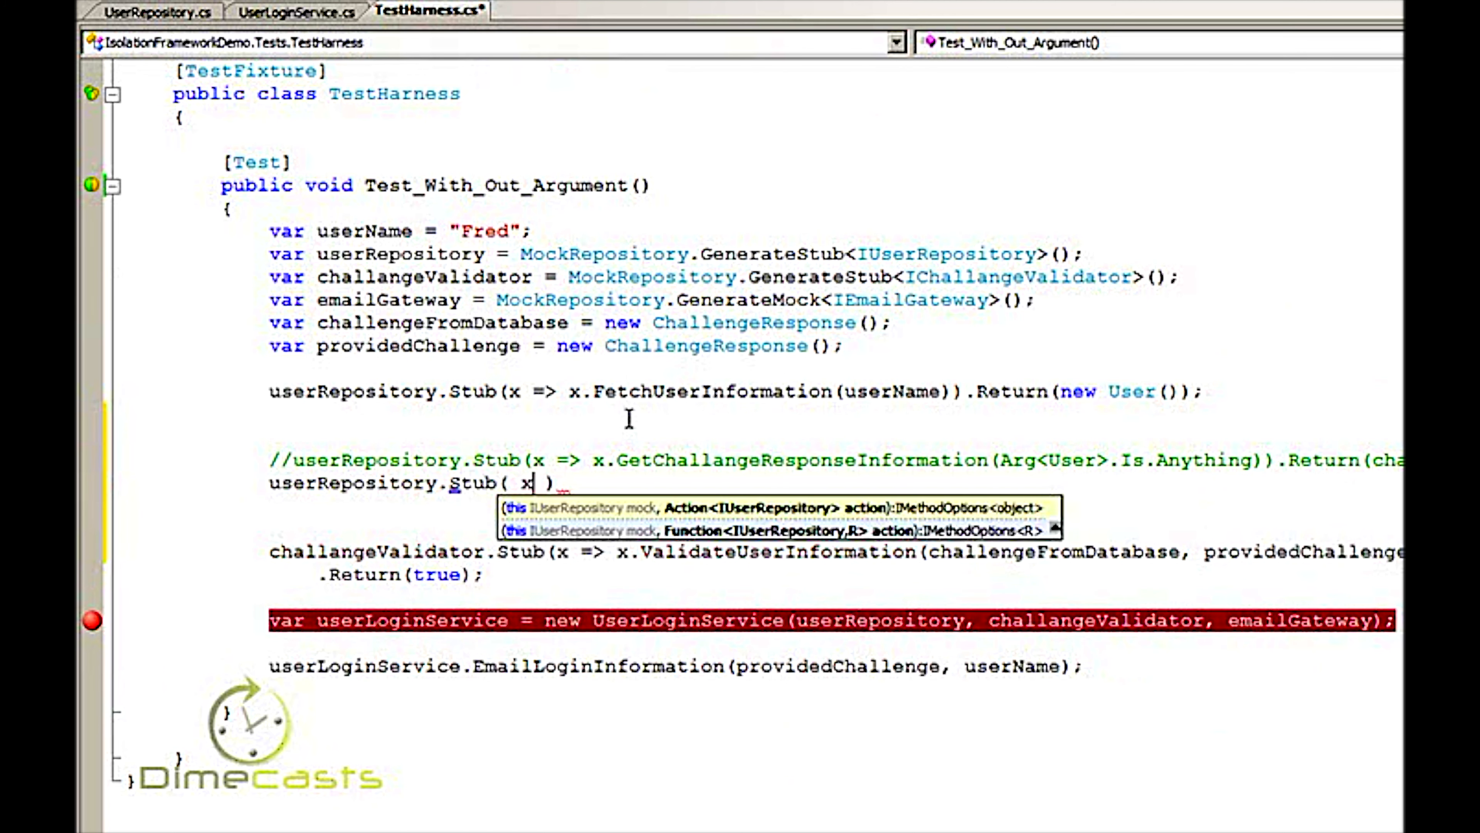
{"action": "type", "text": "=>x"}
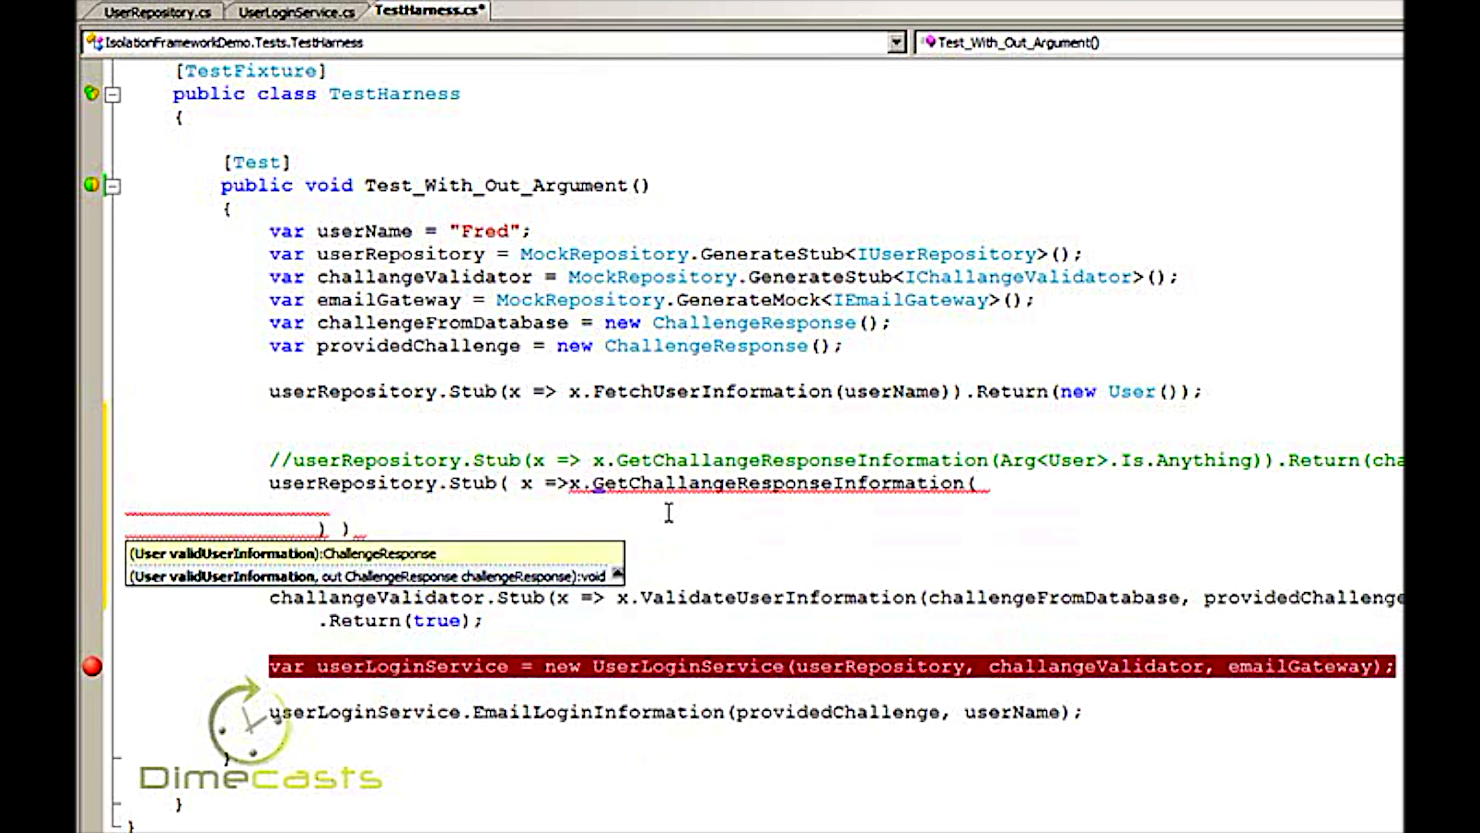
{"action": "type", "text": "a"}
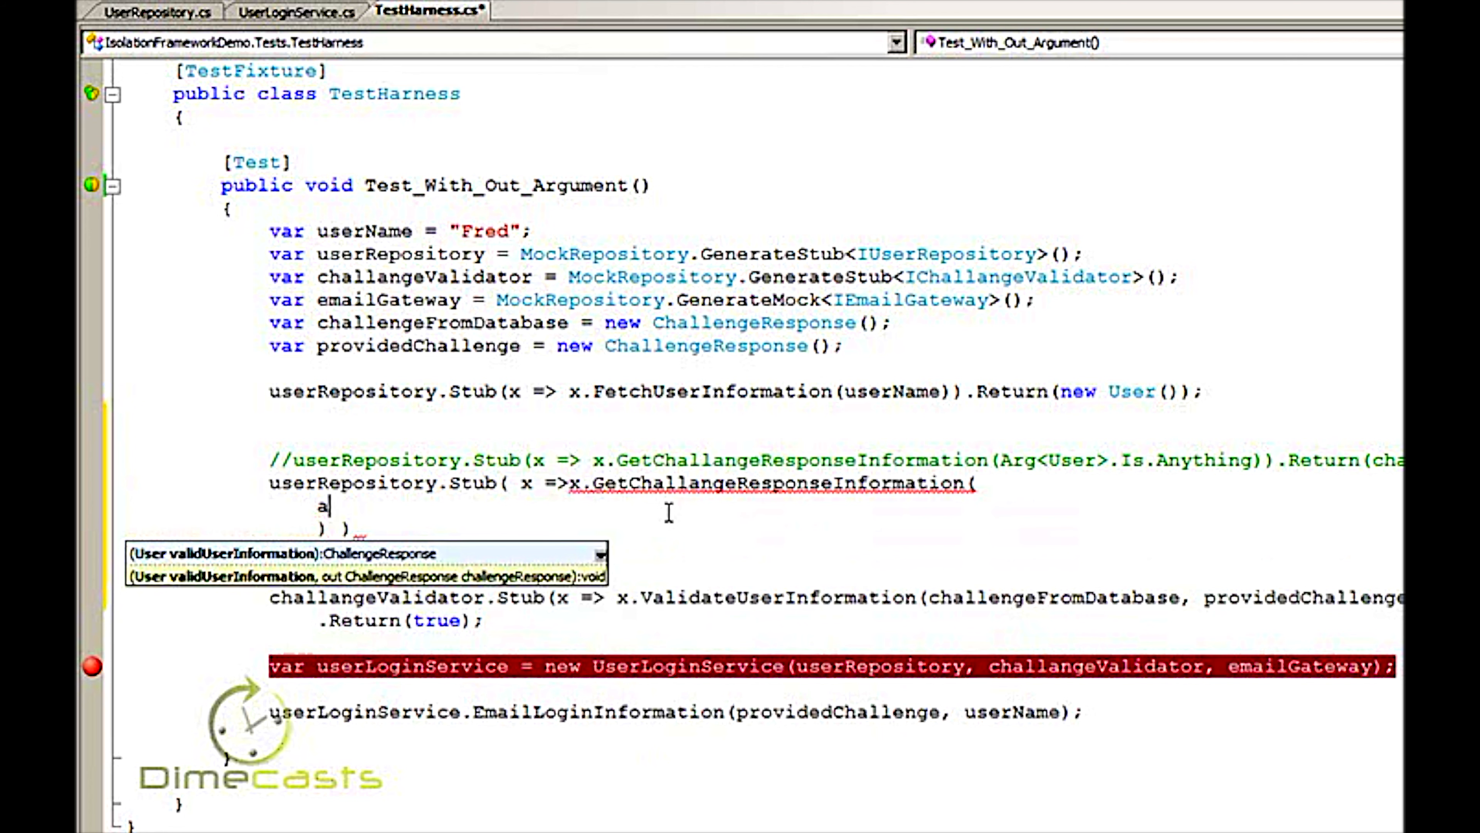
{"action": "type", "text": "r"}
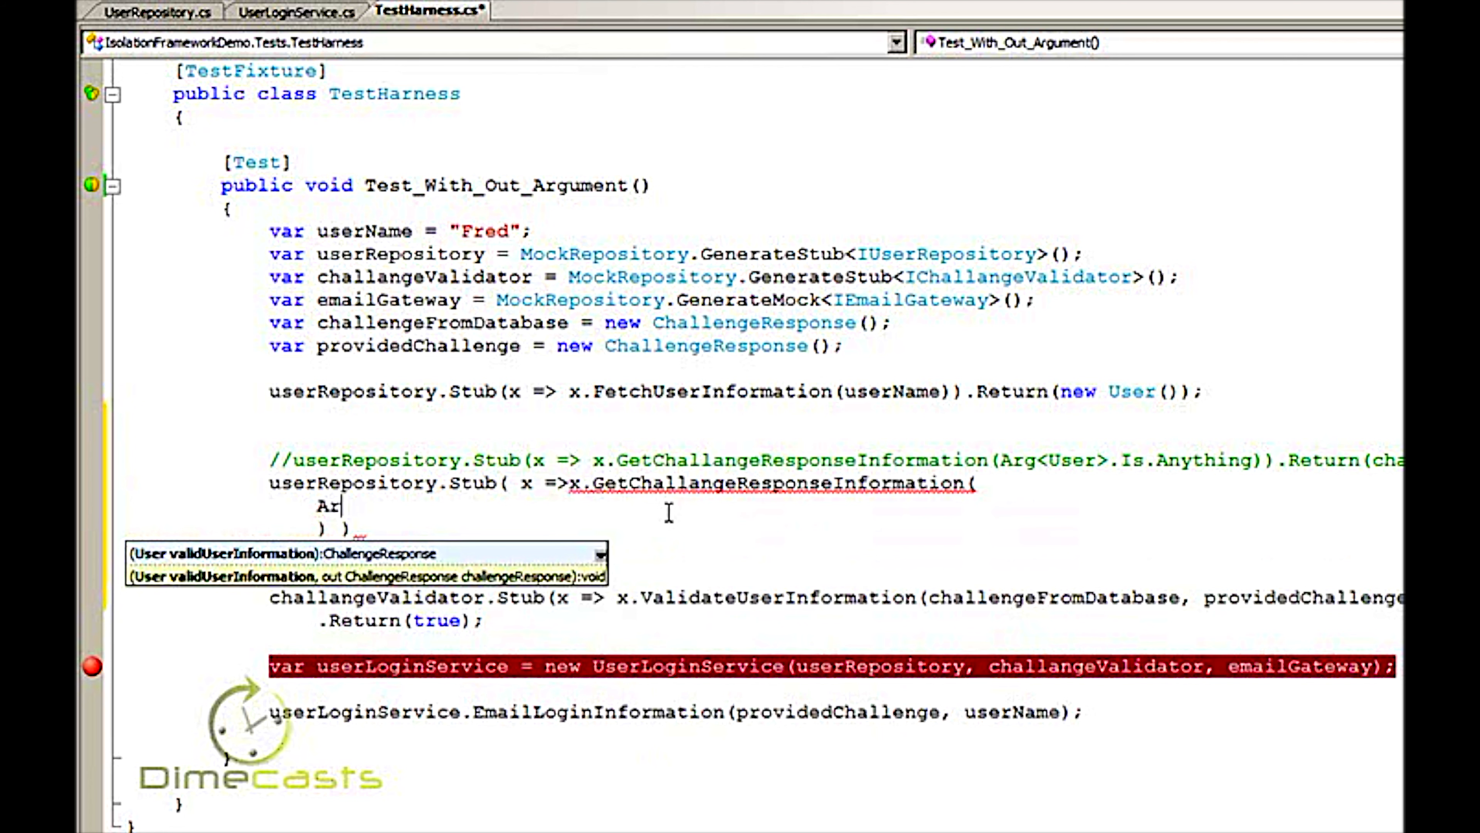
{"action": "type", "text": "g<User>."}
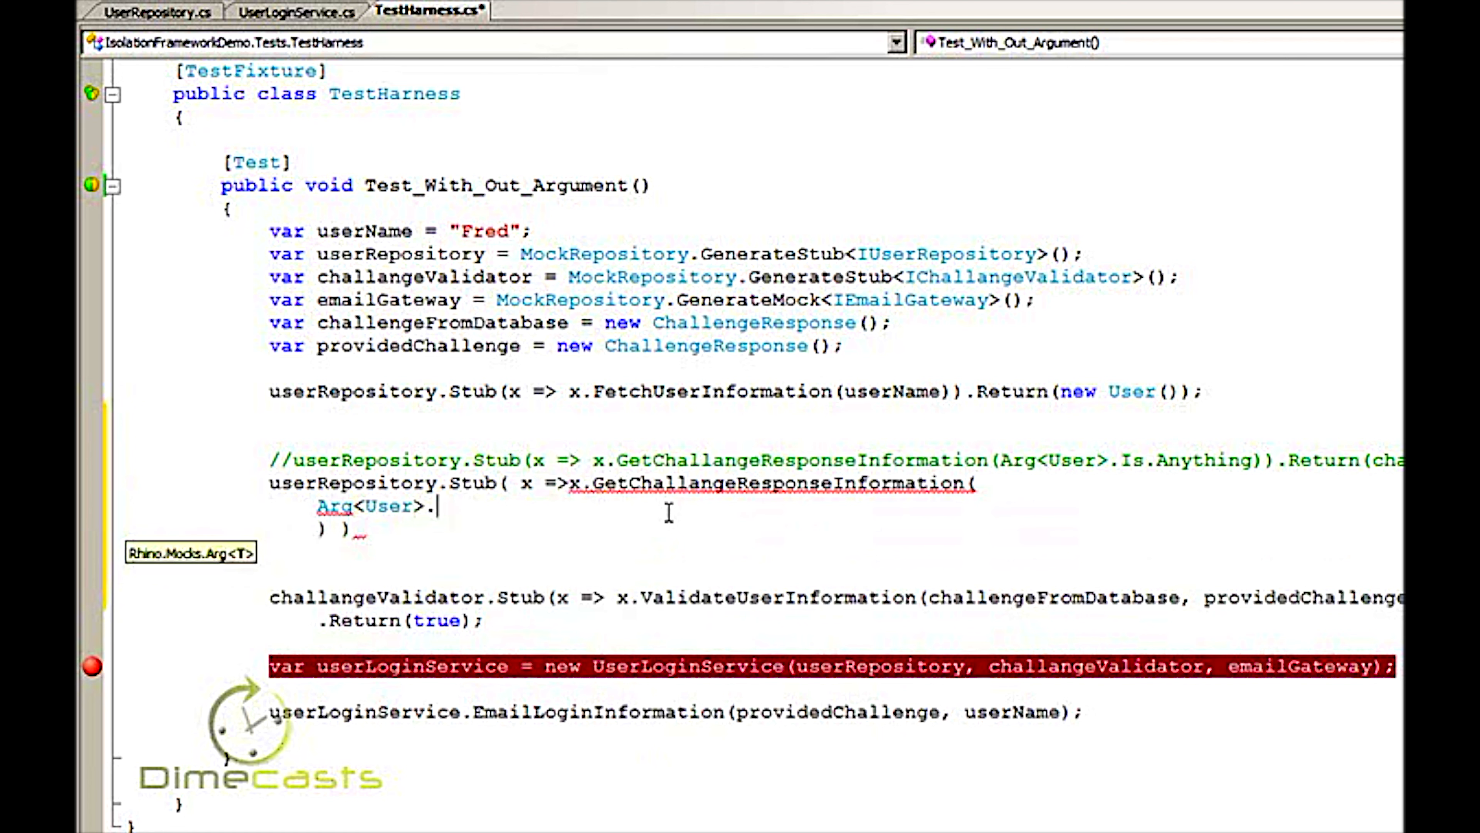
{"action": "type", "text": "Is.Anything,"}
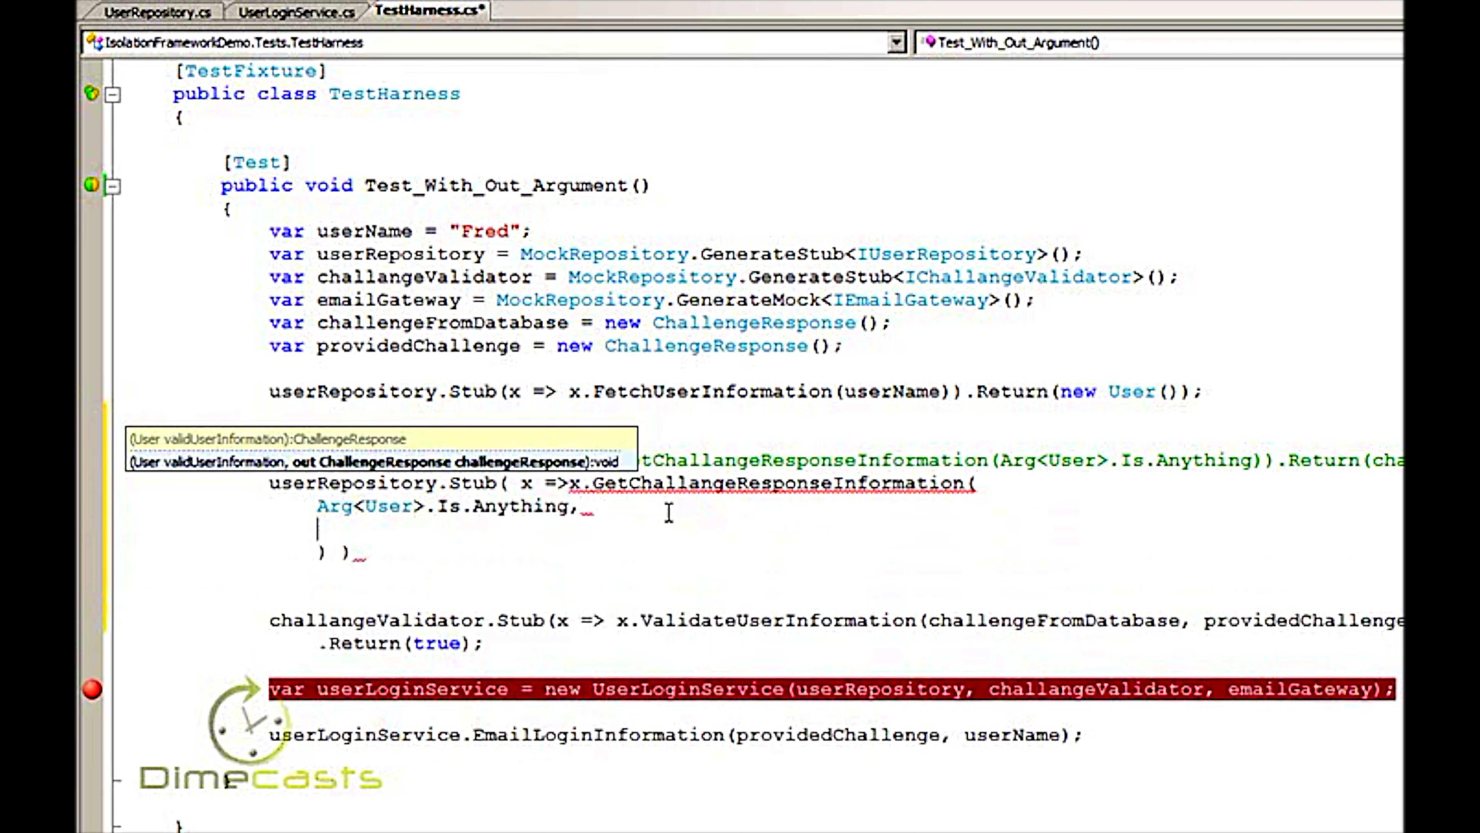
Complete the stub with out Arg<ChallengeResponse>.Out(new ChallengeResponse()).Dummy.
{"action": "type", "text": "As"}
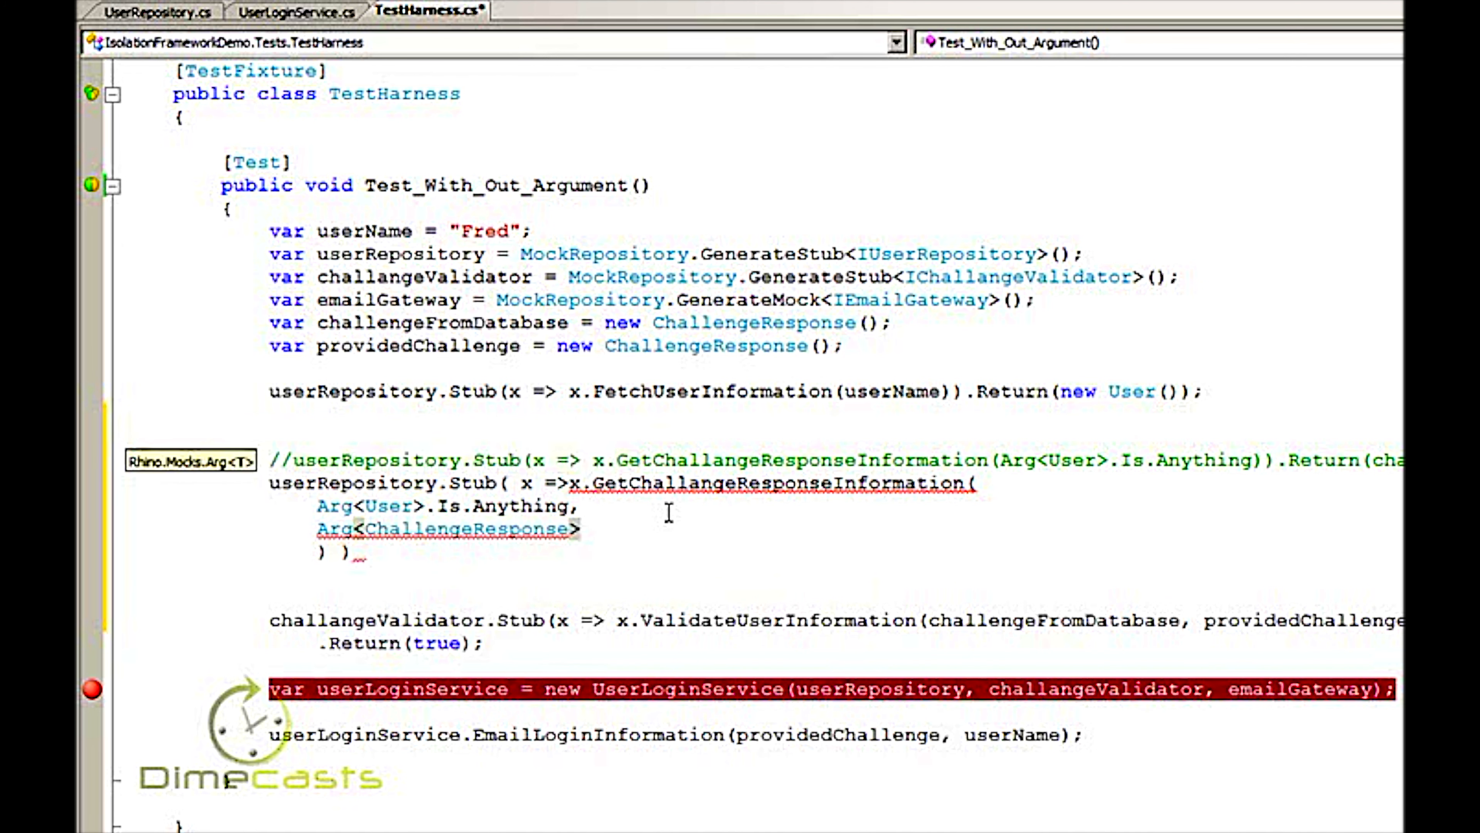
{"action": "type", "text": ".Out()"}
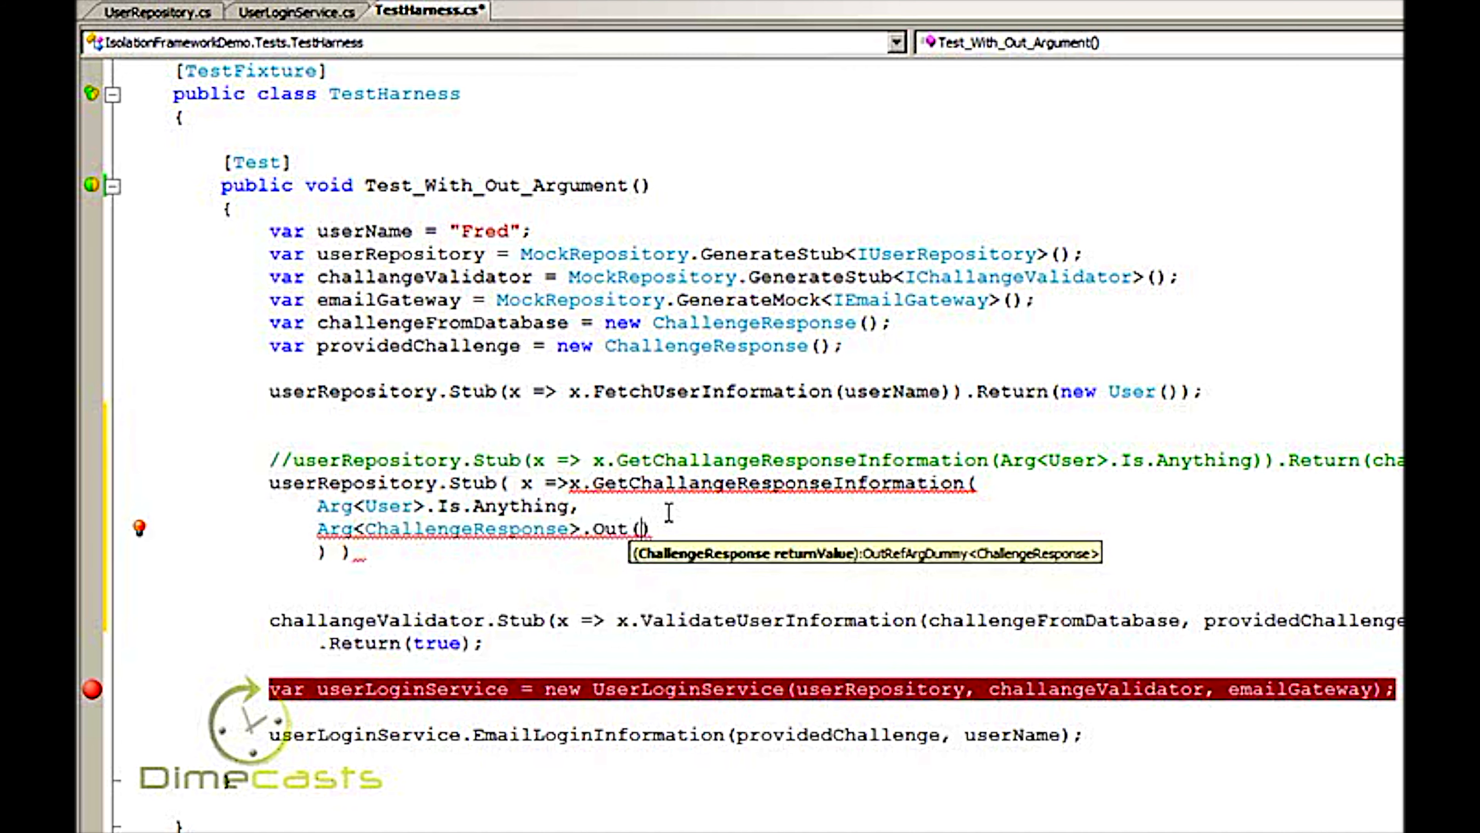
{"action": "type", "text": "new ChallengeResponse()"}
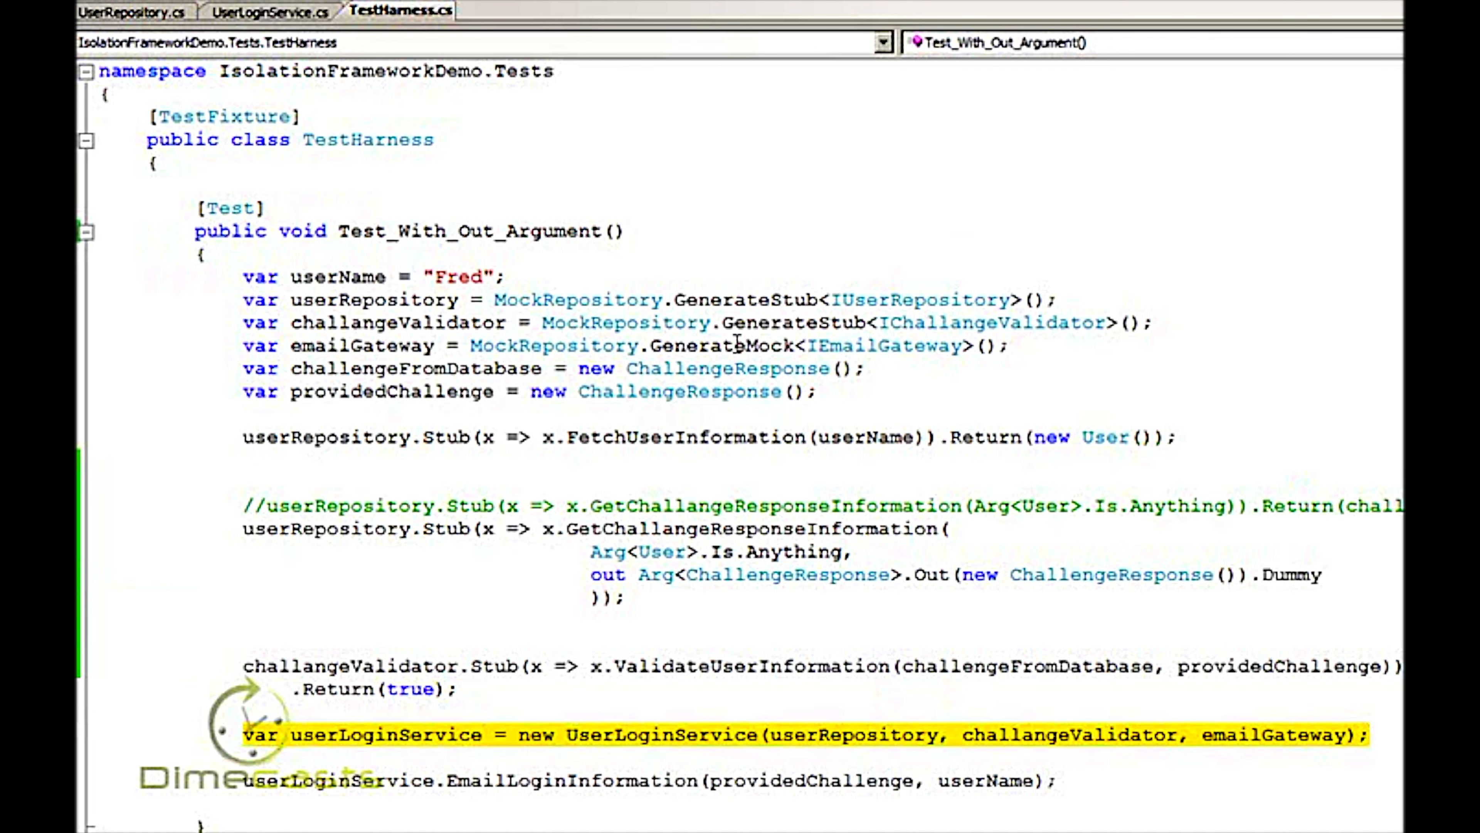
Add a breakpoint on the out-argument GetChallangeResponseInformation call in UserLoginService.cs.
{"action": "left_click", "coordinate": [274, 10]}
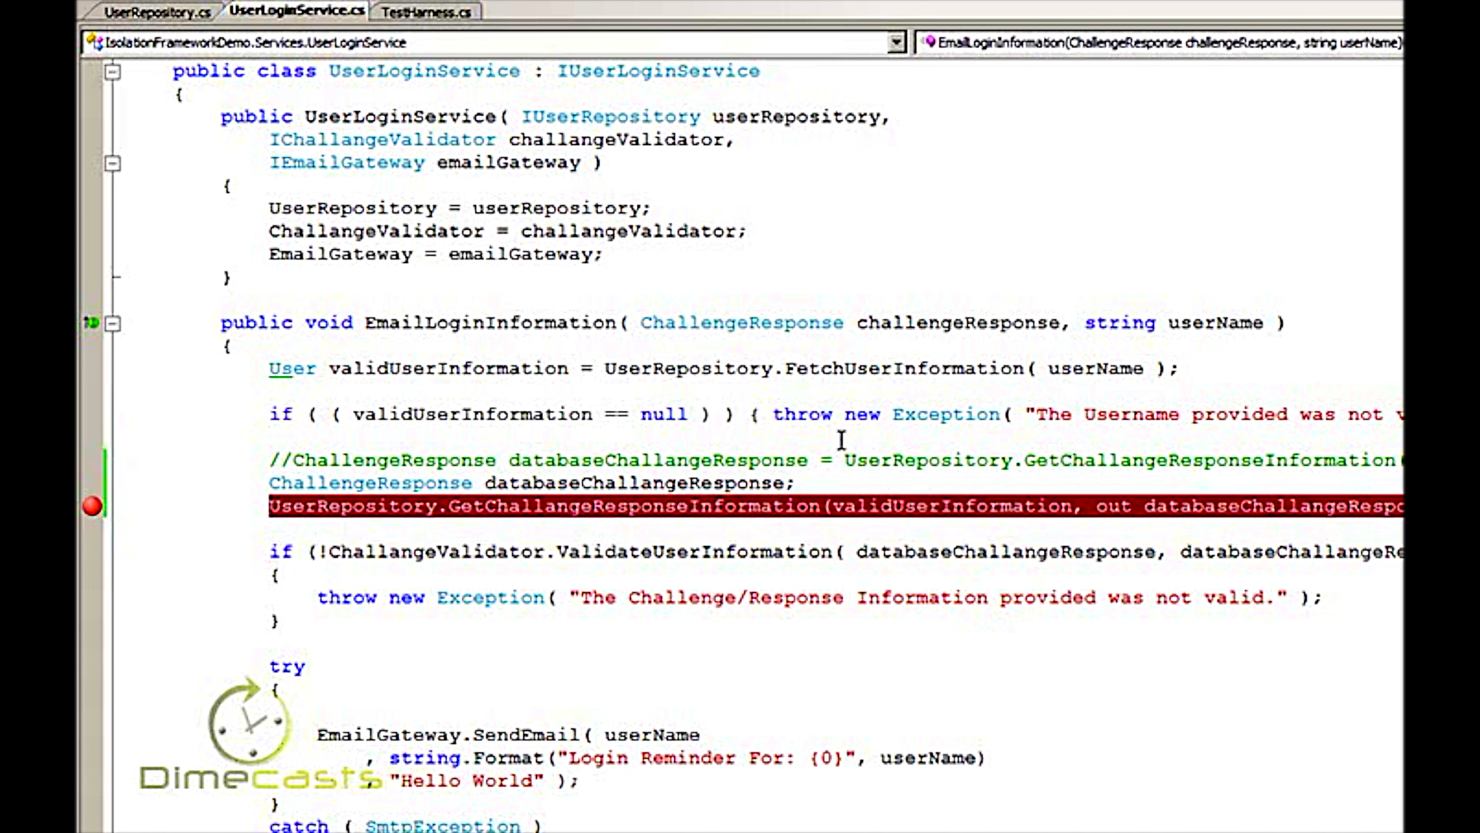
{"action": "mouse_move", "coordinate": [845, 449]}
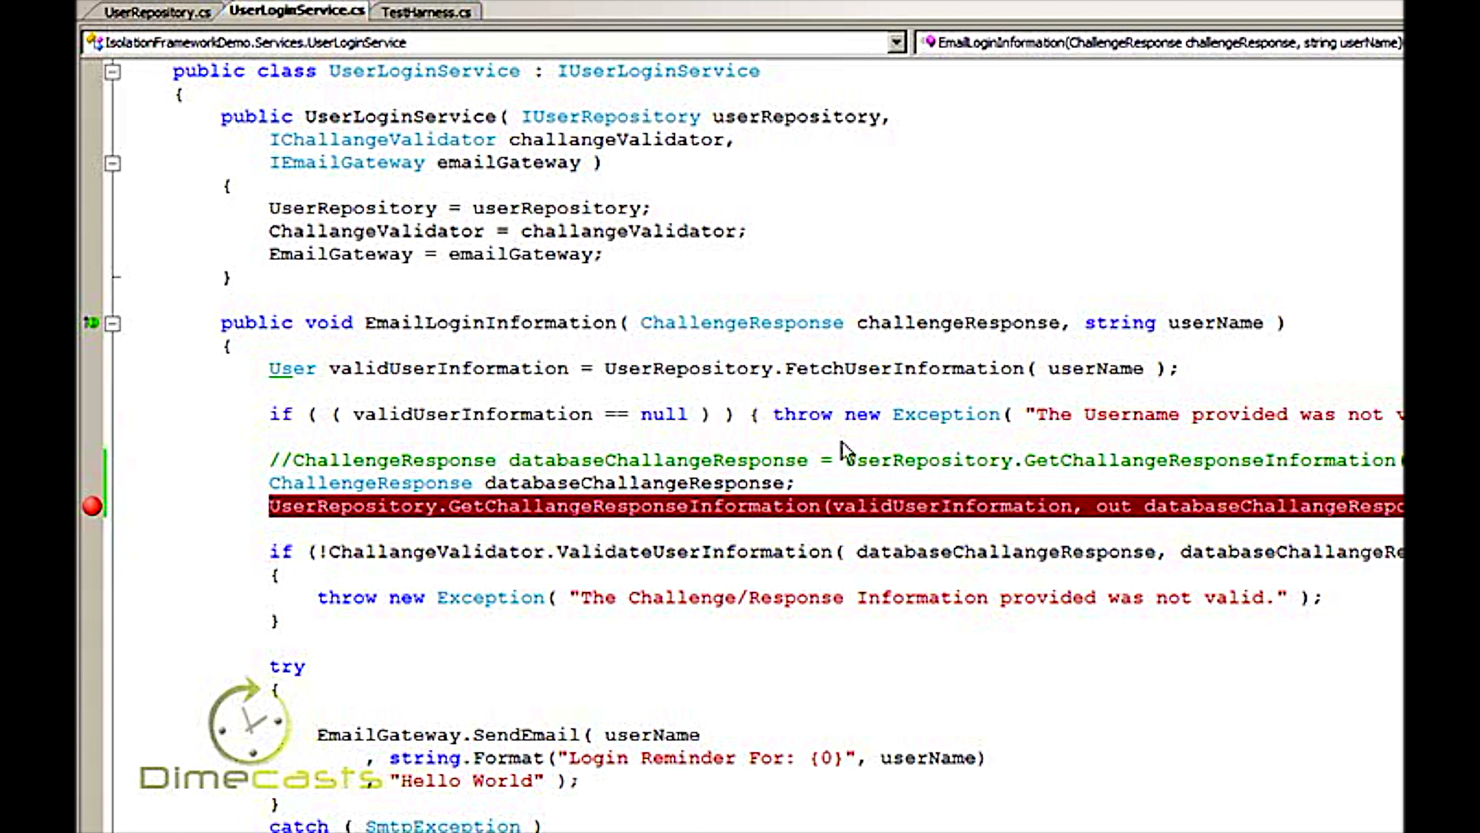
{"action": "left_click", "coordinate": [426, 10]}
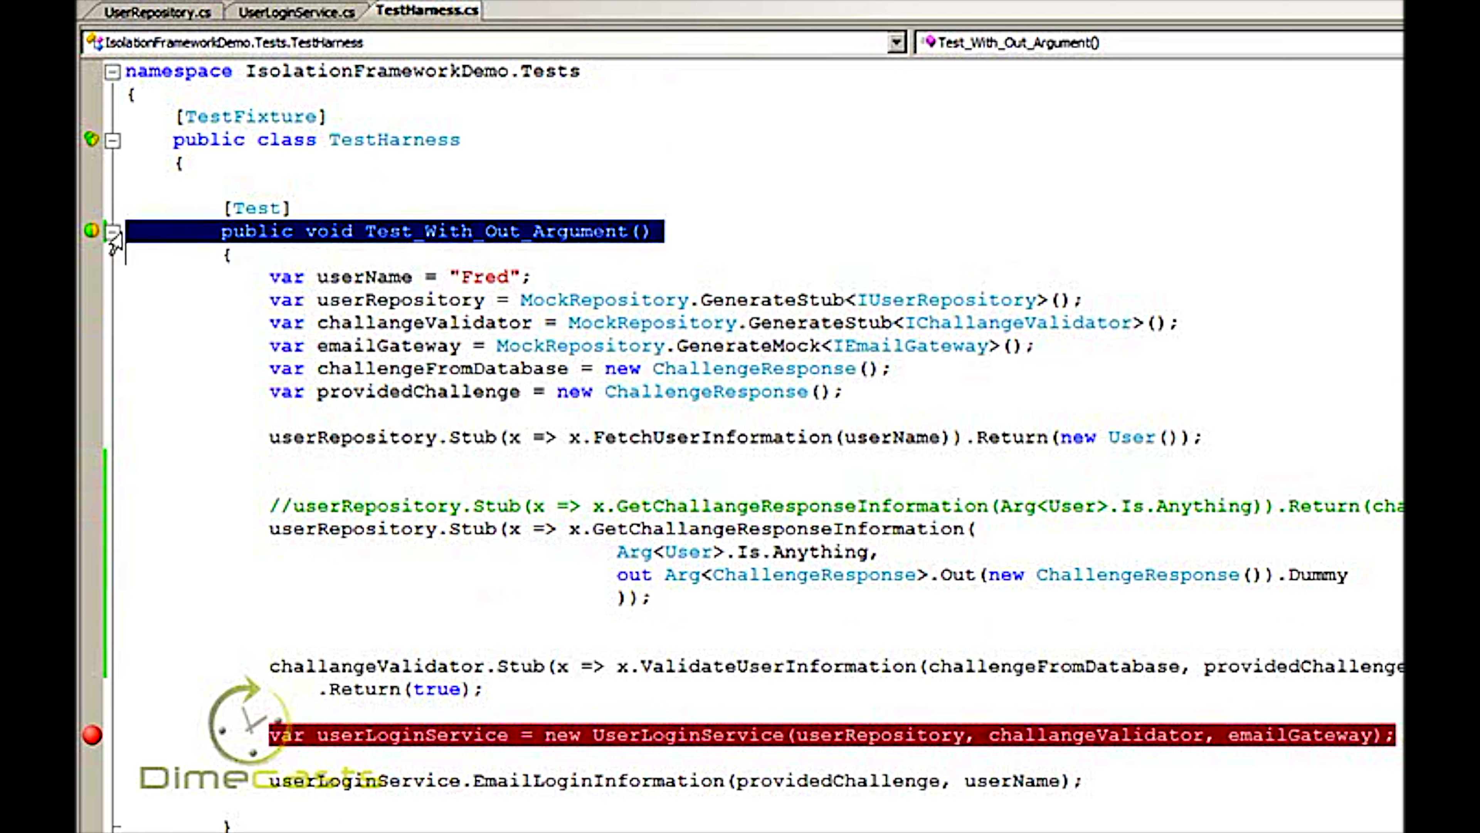
Debug Test_With_Out_Argument, then rewrite the validator call with ref databaseChallangeResponse and a !IsValid check.
{"action": "left_click", "coordinate": [112, 232]}
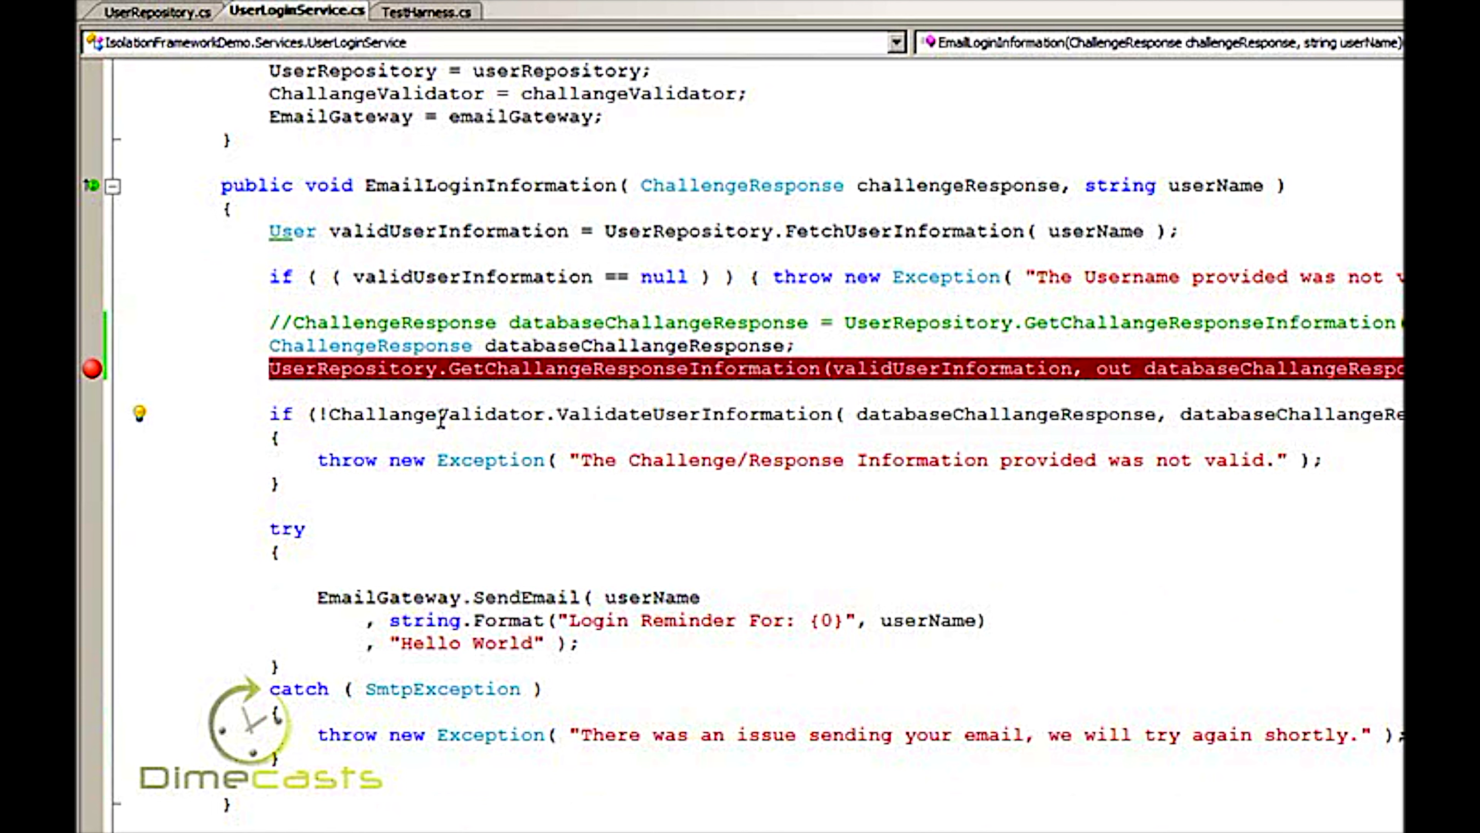
{"action": "key", "text": "Delete"}
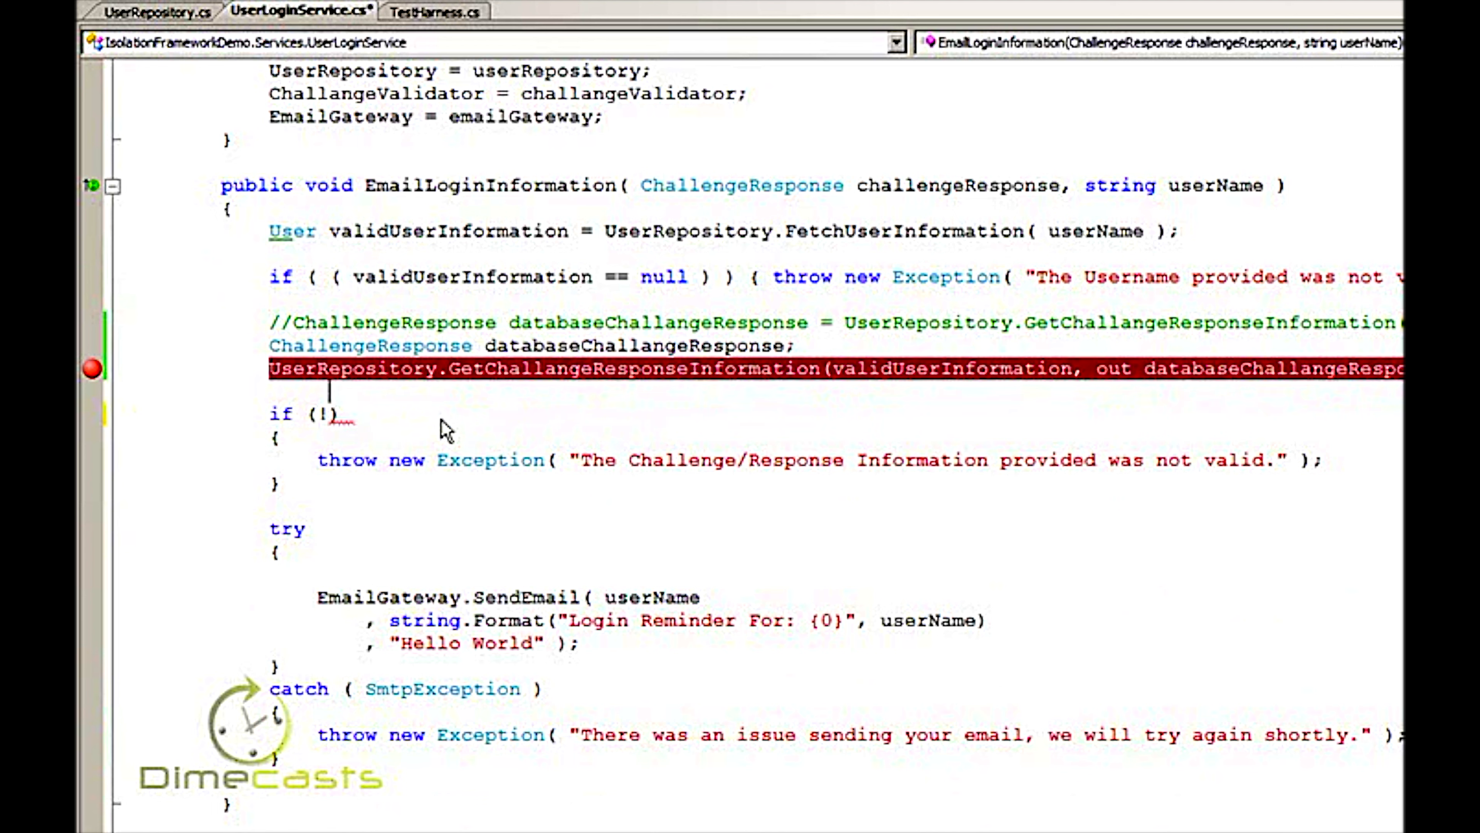
{"action": "type", "text": "ChallangeValidator.ValidateUserInformation( databaseChallangeResponse, databaseChallangeResponse )"}
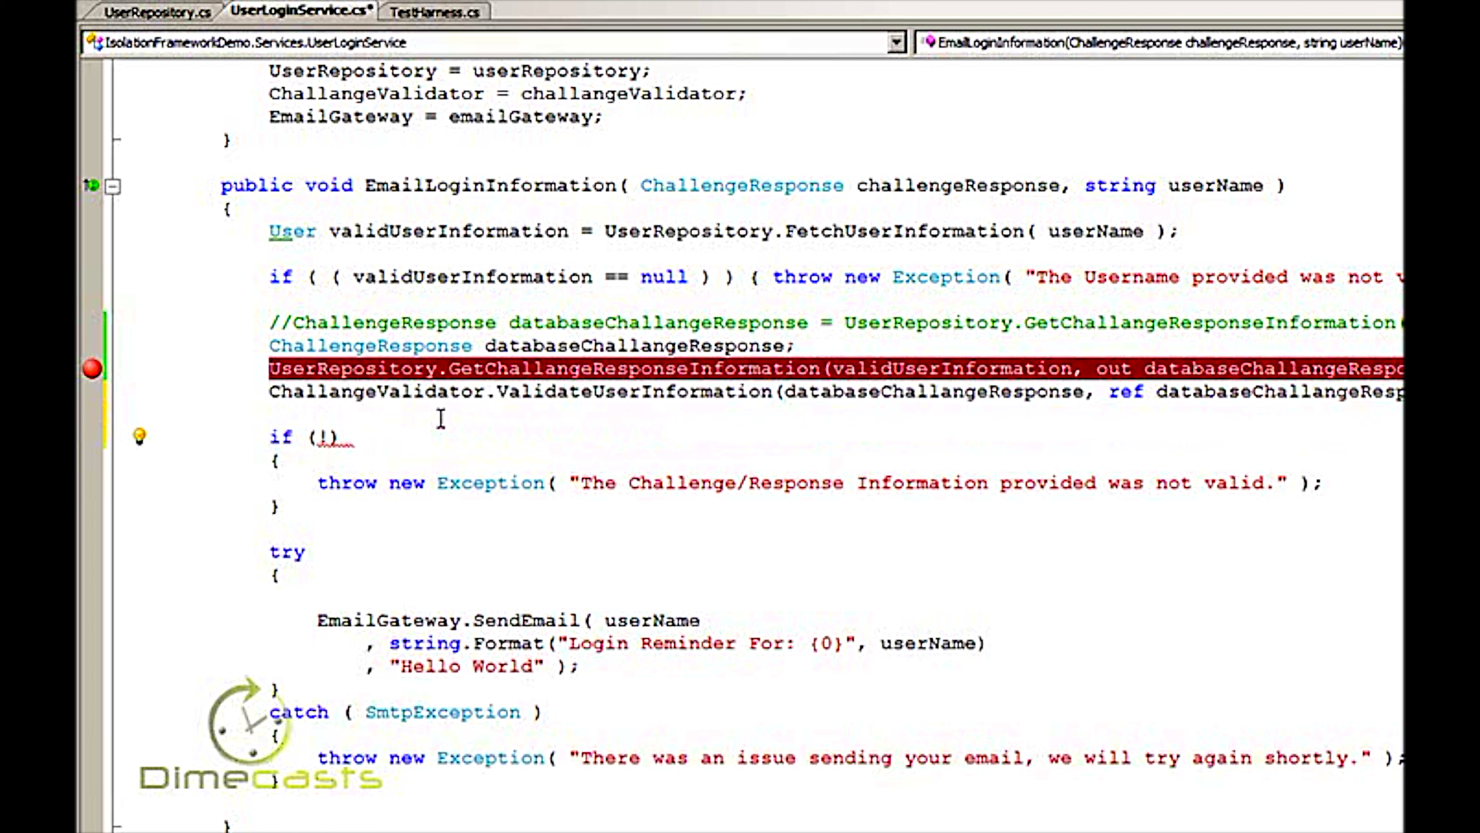
{"action": "type", "text": "c"}
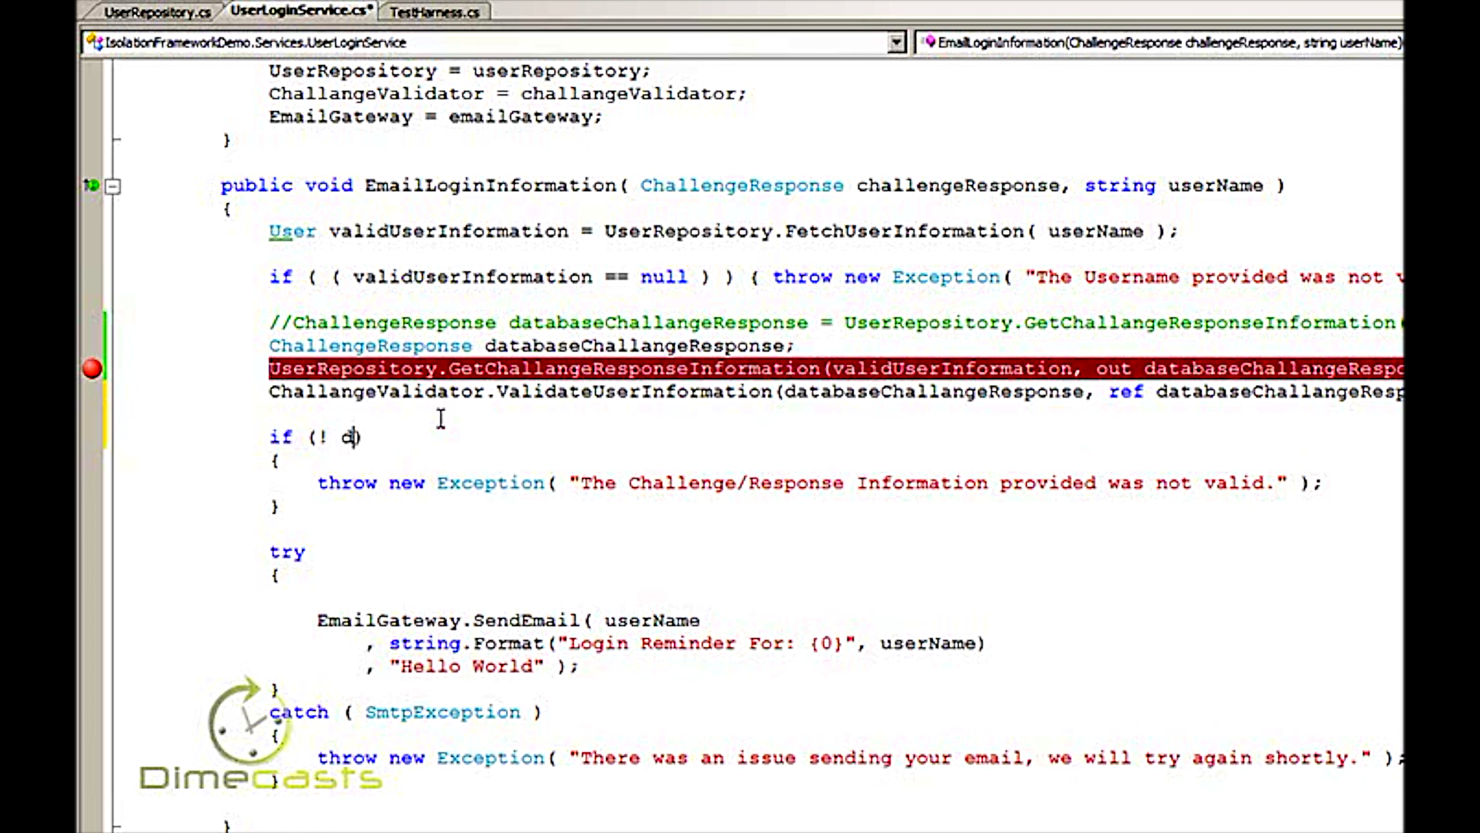
{"action": "type", "text": "databaseChallangeResponse.IsValid"}
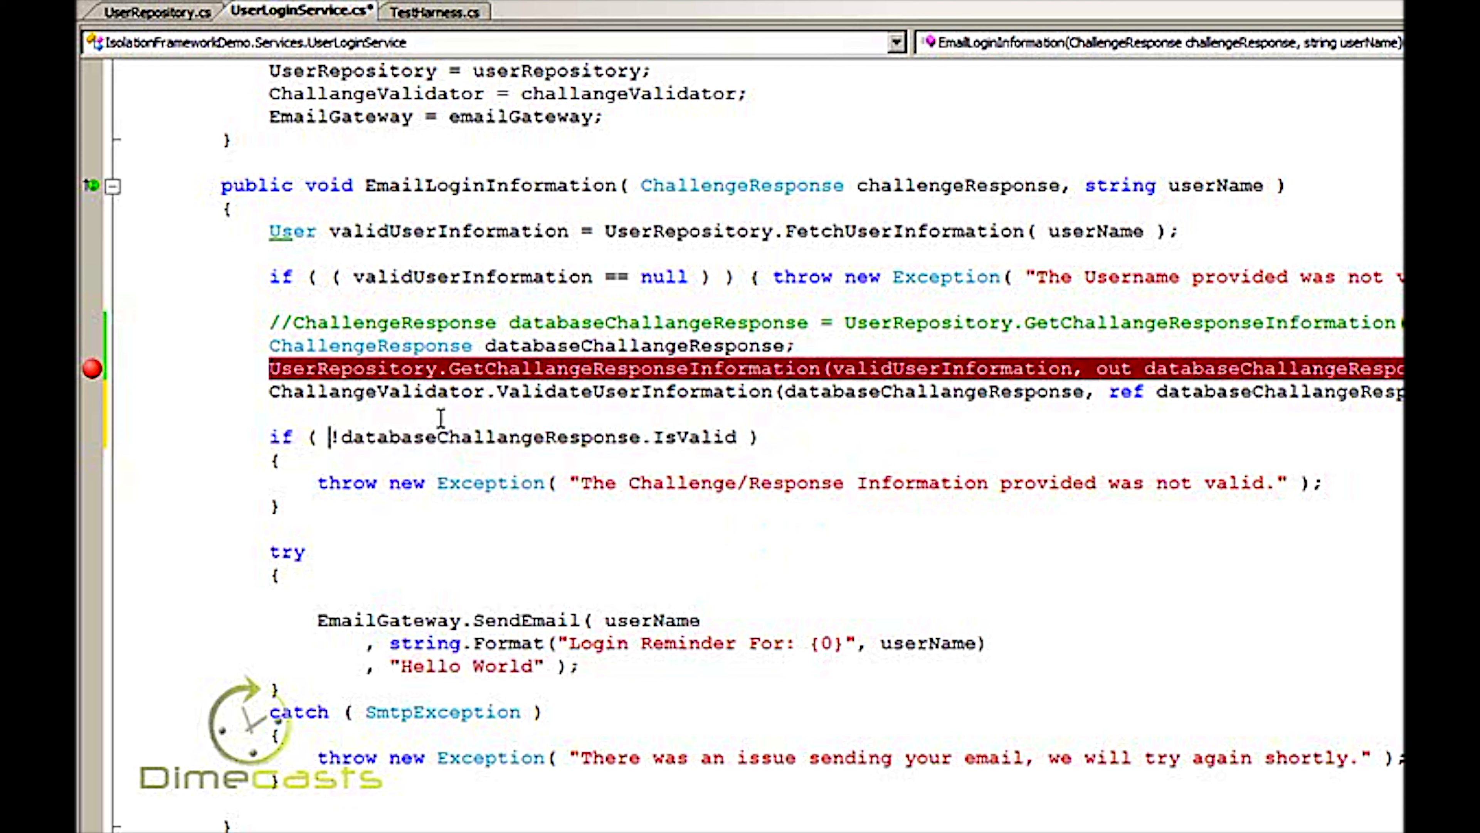
{"action": "left_click", "coordinate": [426, 12]}
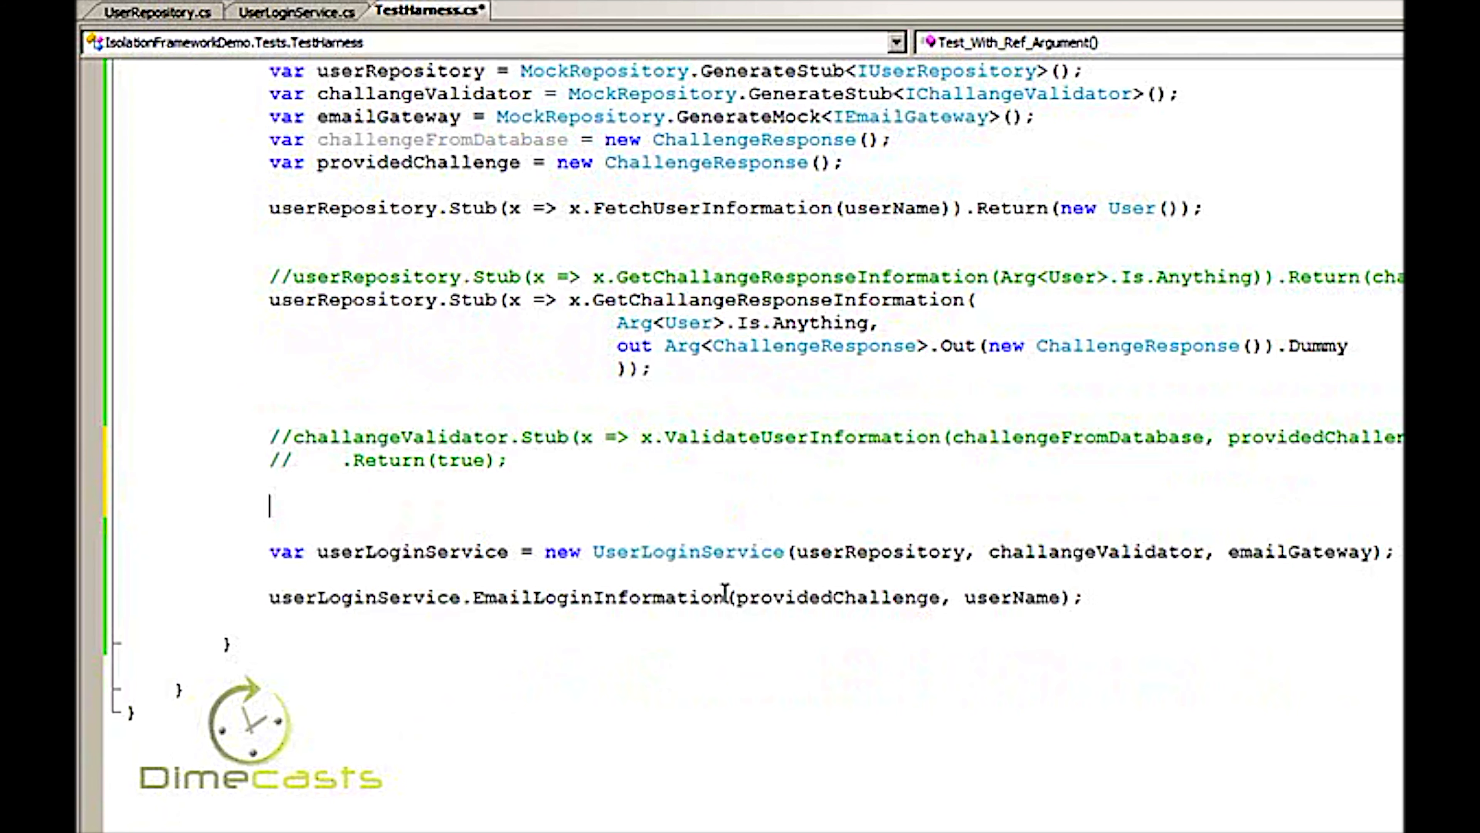
Start challangeValidator.Stub(x => x.ValidateUserInformation(Arg.Is(challengeFromDatabase), ...)).
{"action": "type", "text": "ch"}
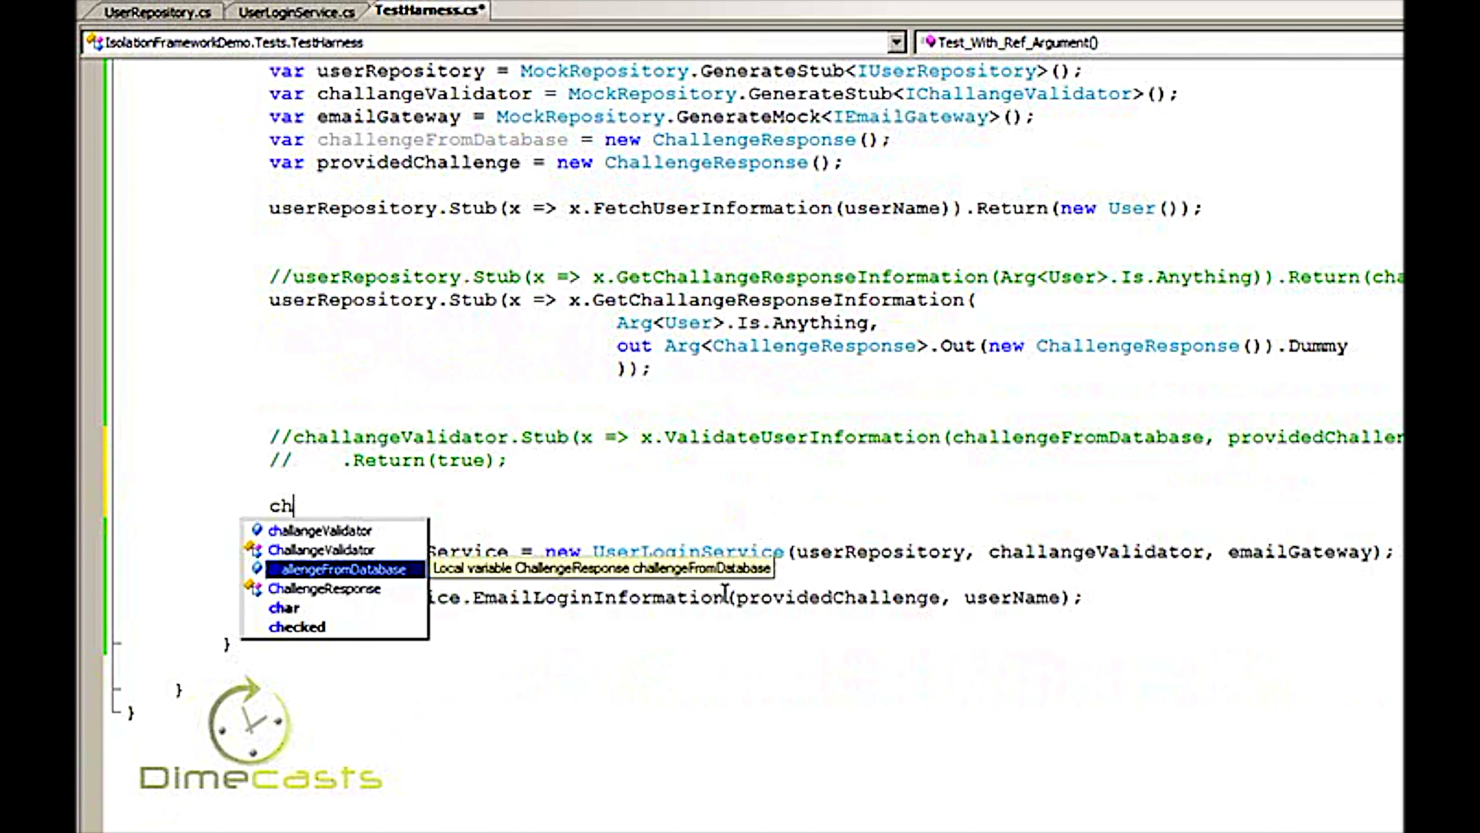
{"action": "type", "text": "challangeValidator.Stub("}
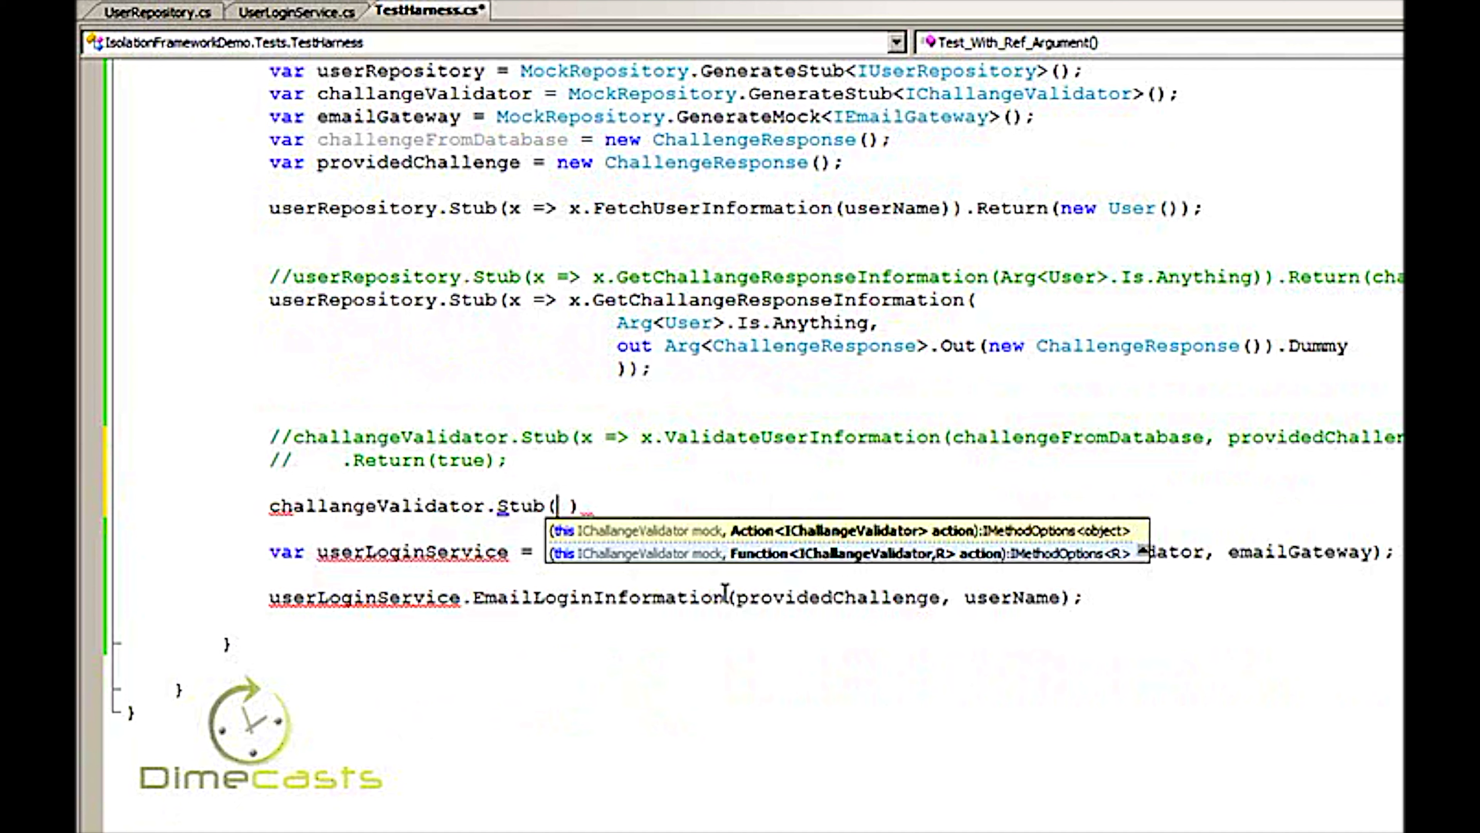
{"action": "type", "text": "x => x.ValidateUserInformation("}
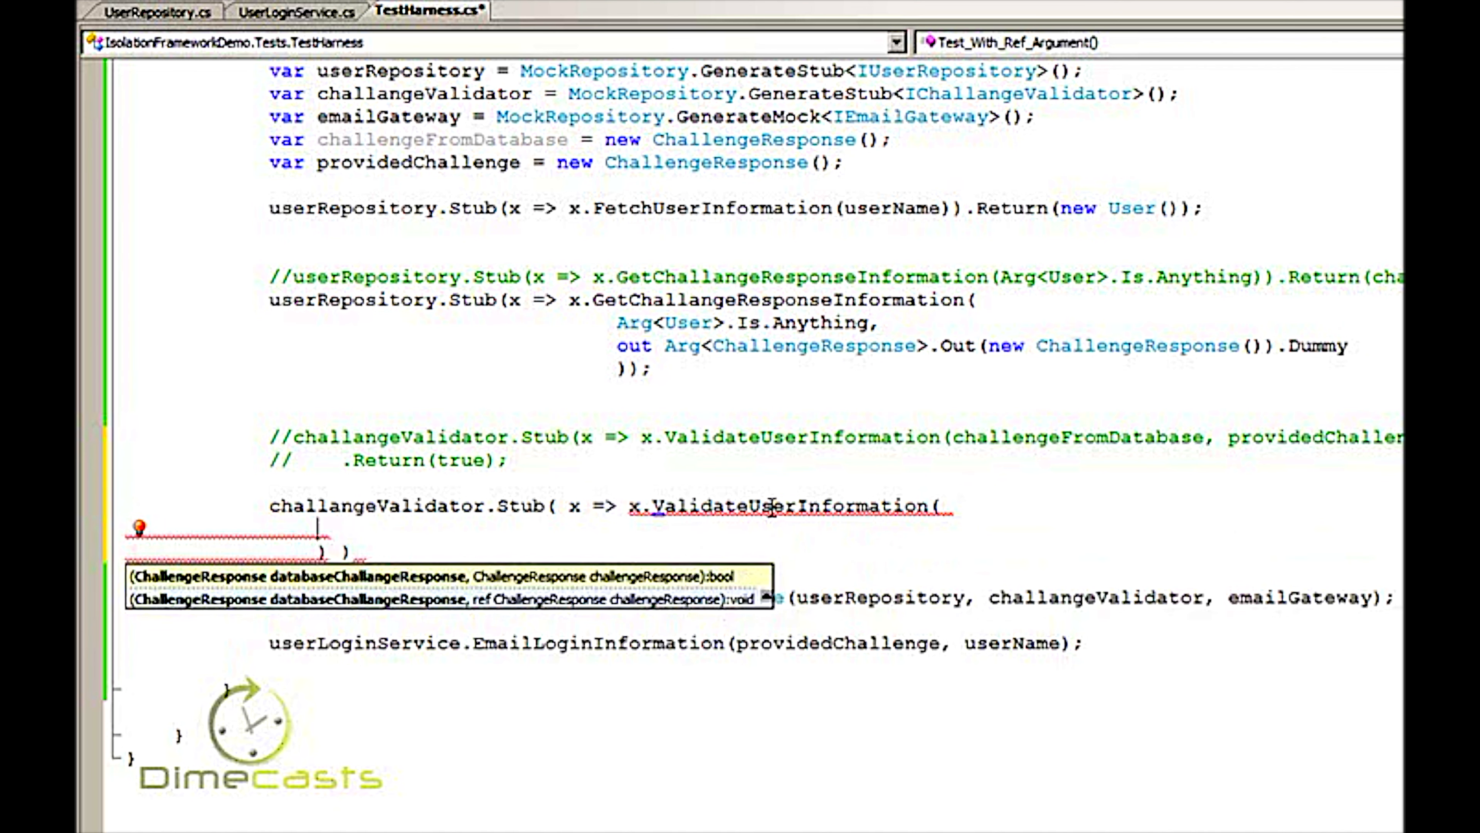
{"action": "type", "text": "ch"}
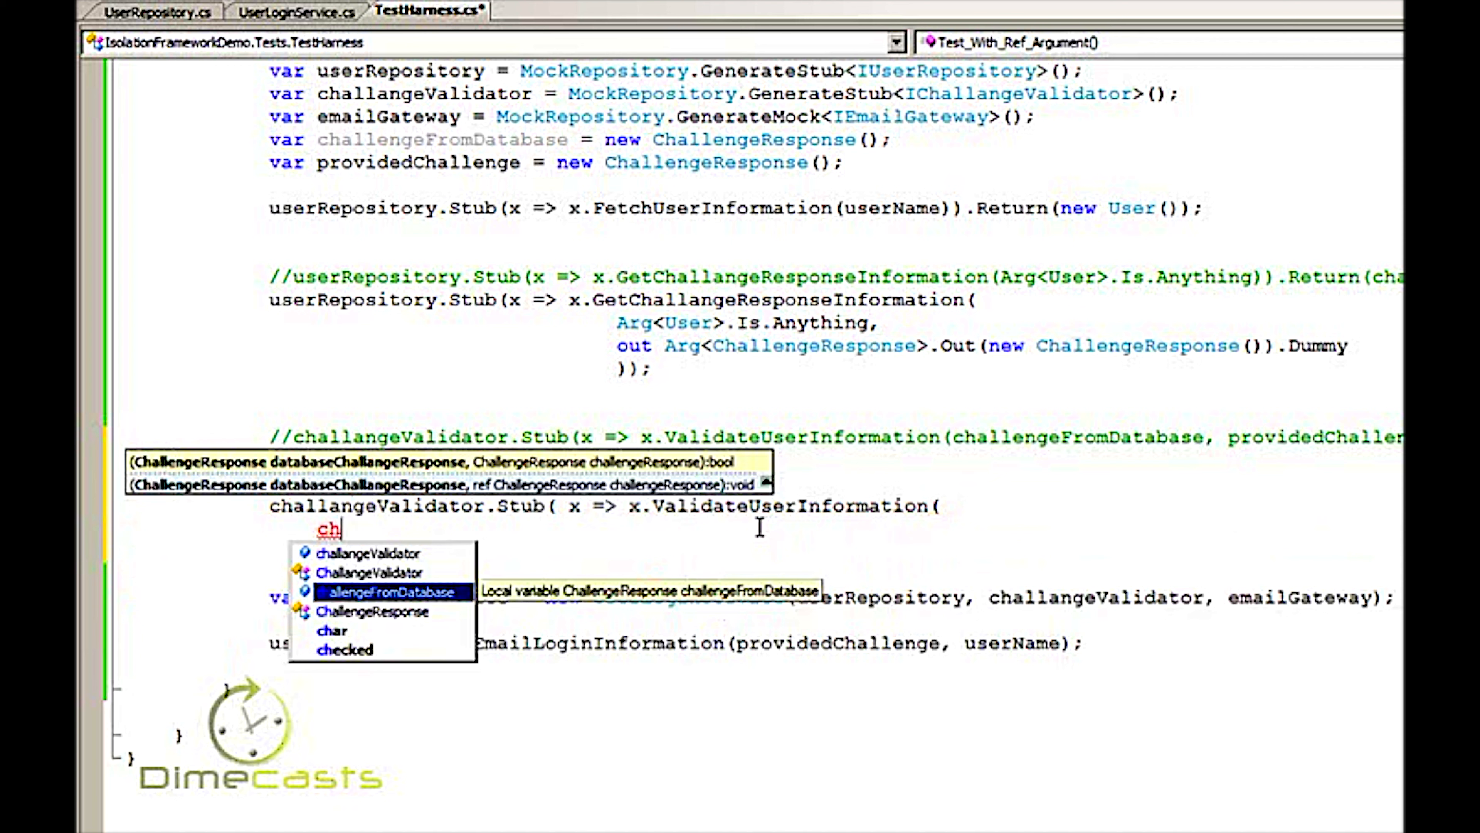
{"action": "type", "text": "Ar"}
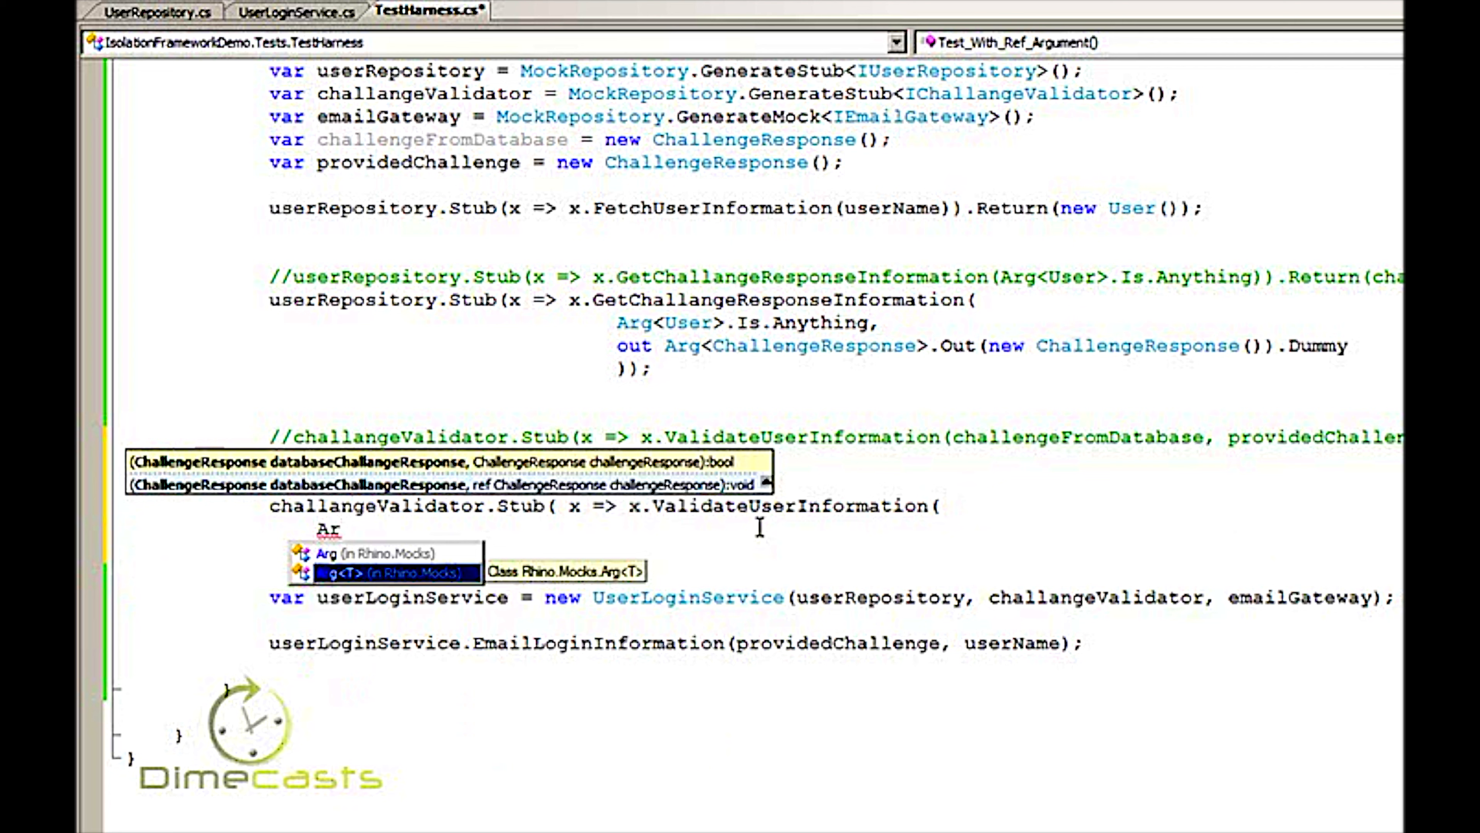
{"action": "type", "text": "g.i"}
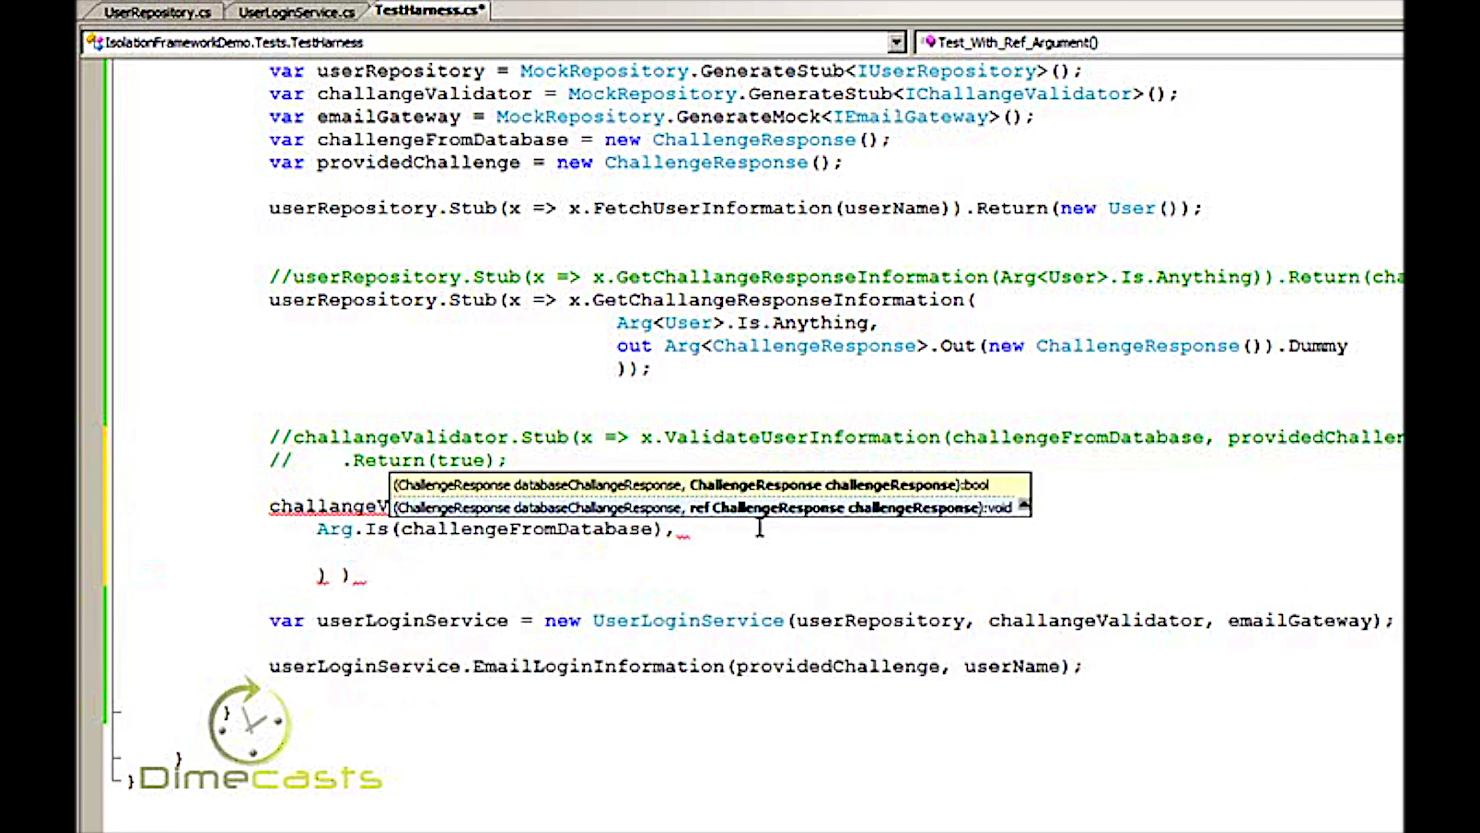
{"action": "mouse_move", "coordinate": [896, 542]}
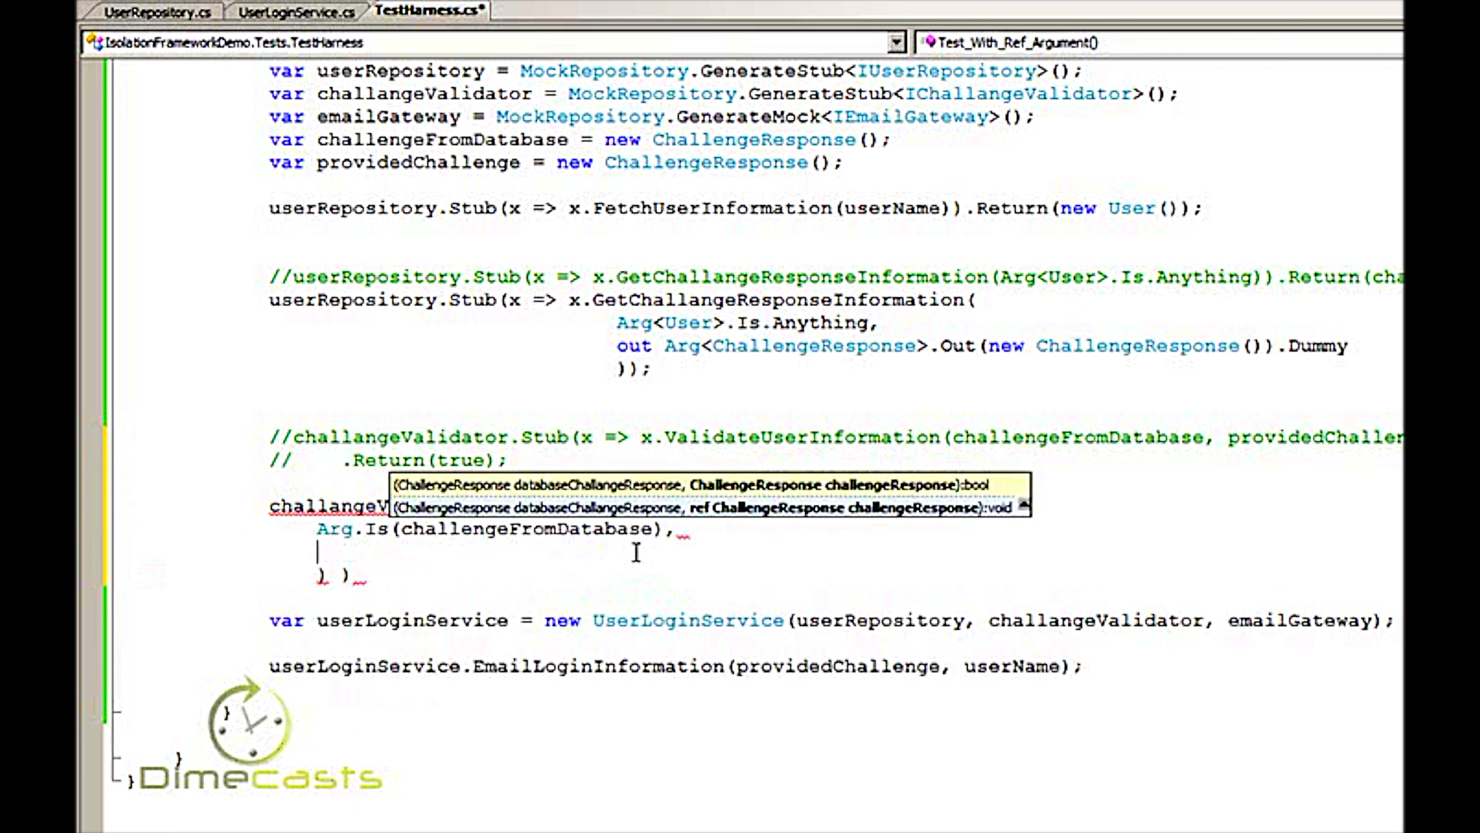
Complete it with Arg<ChallengeResponse>.Ref(Is.Equal(challengeFromDatabase), challengeFromDatabase).Dummy.
{"action": "type", "text": "Arg<ChallengeResponse>.Ref("}
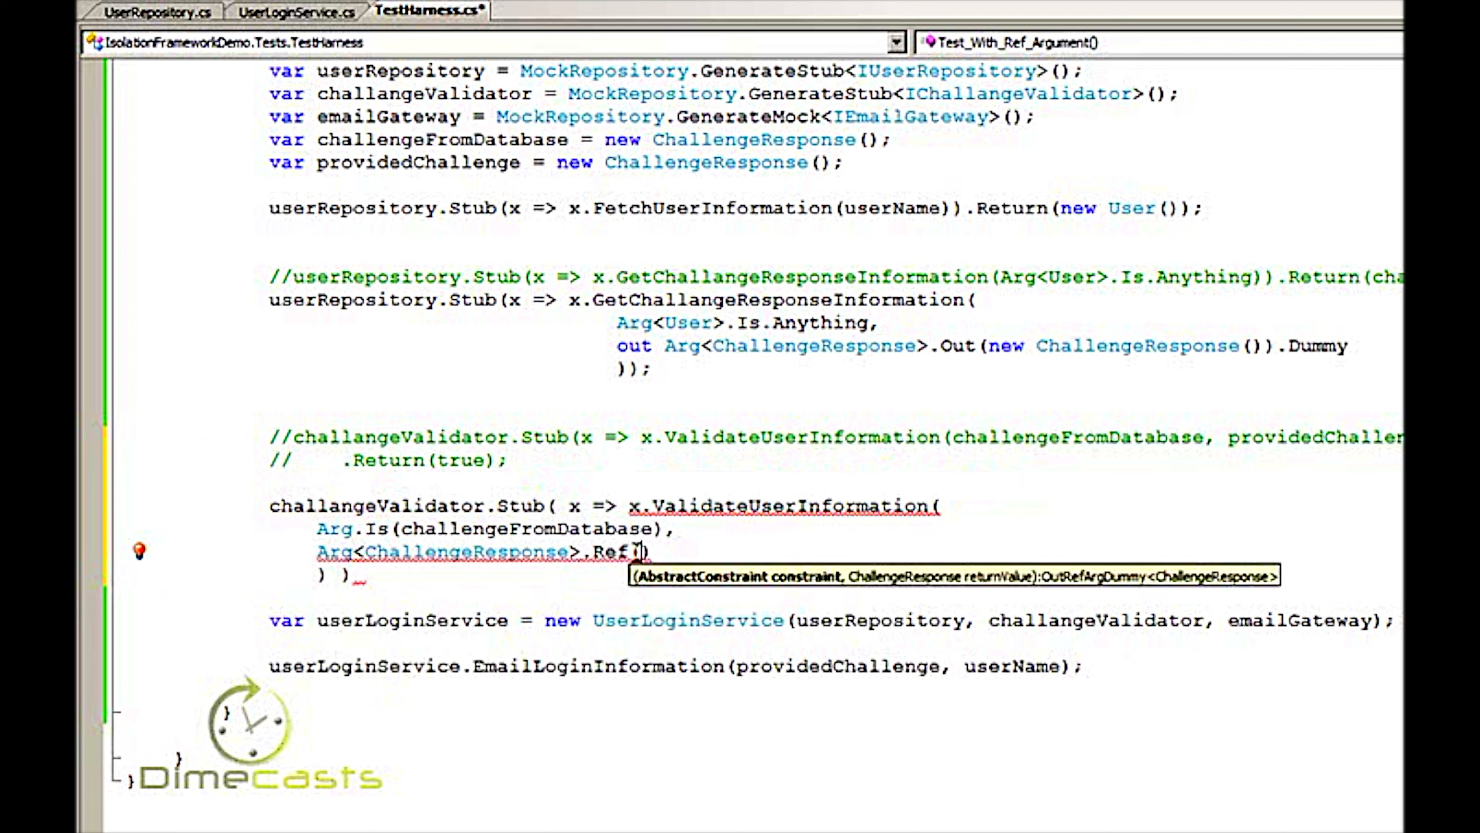
{"action": "type", "text": ".Is."}
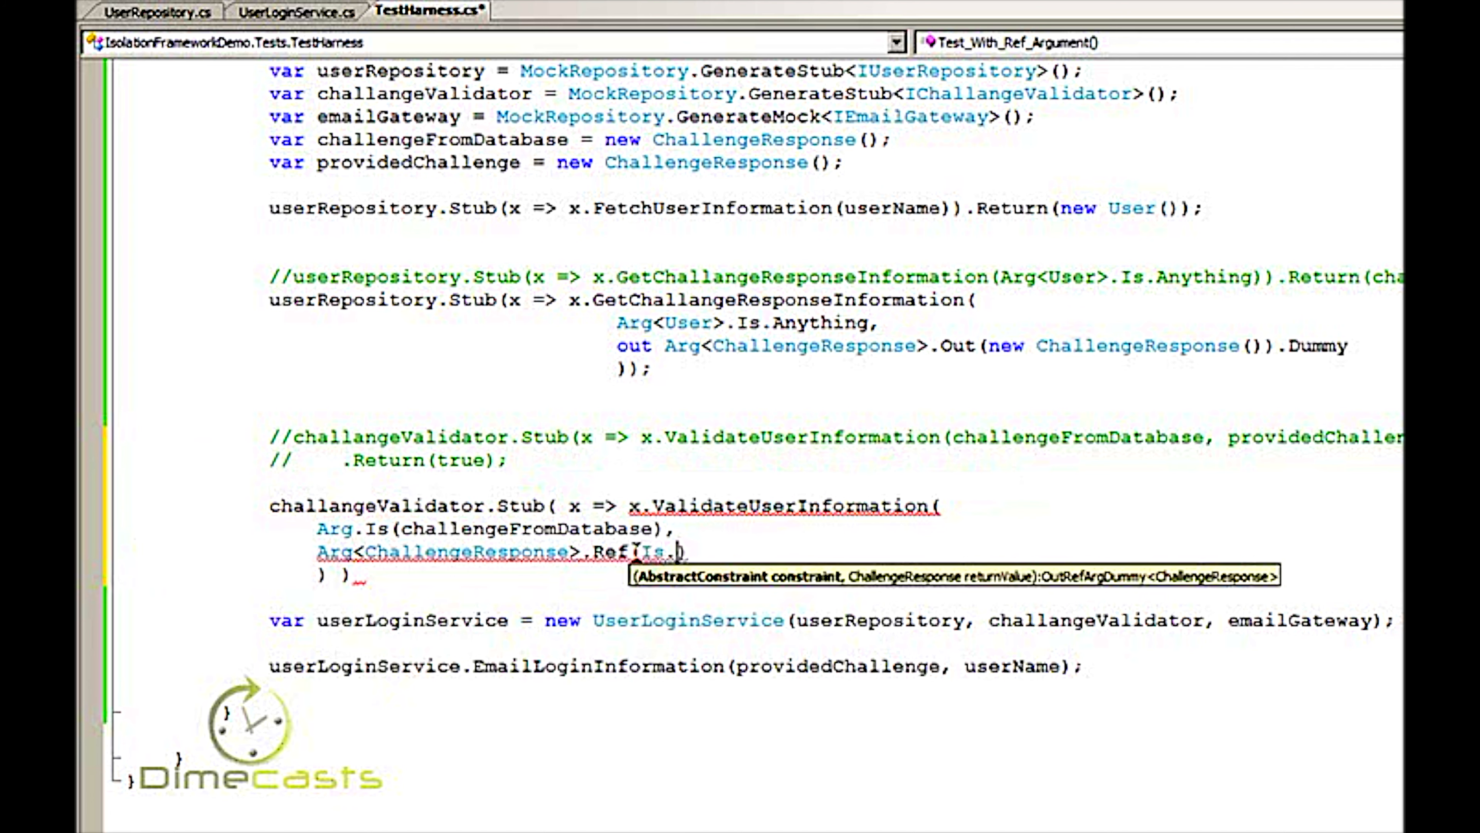
{"action": "type", "text": ".Equal()"}
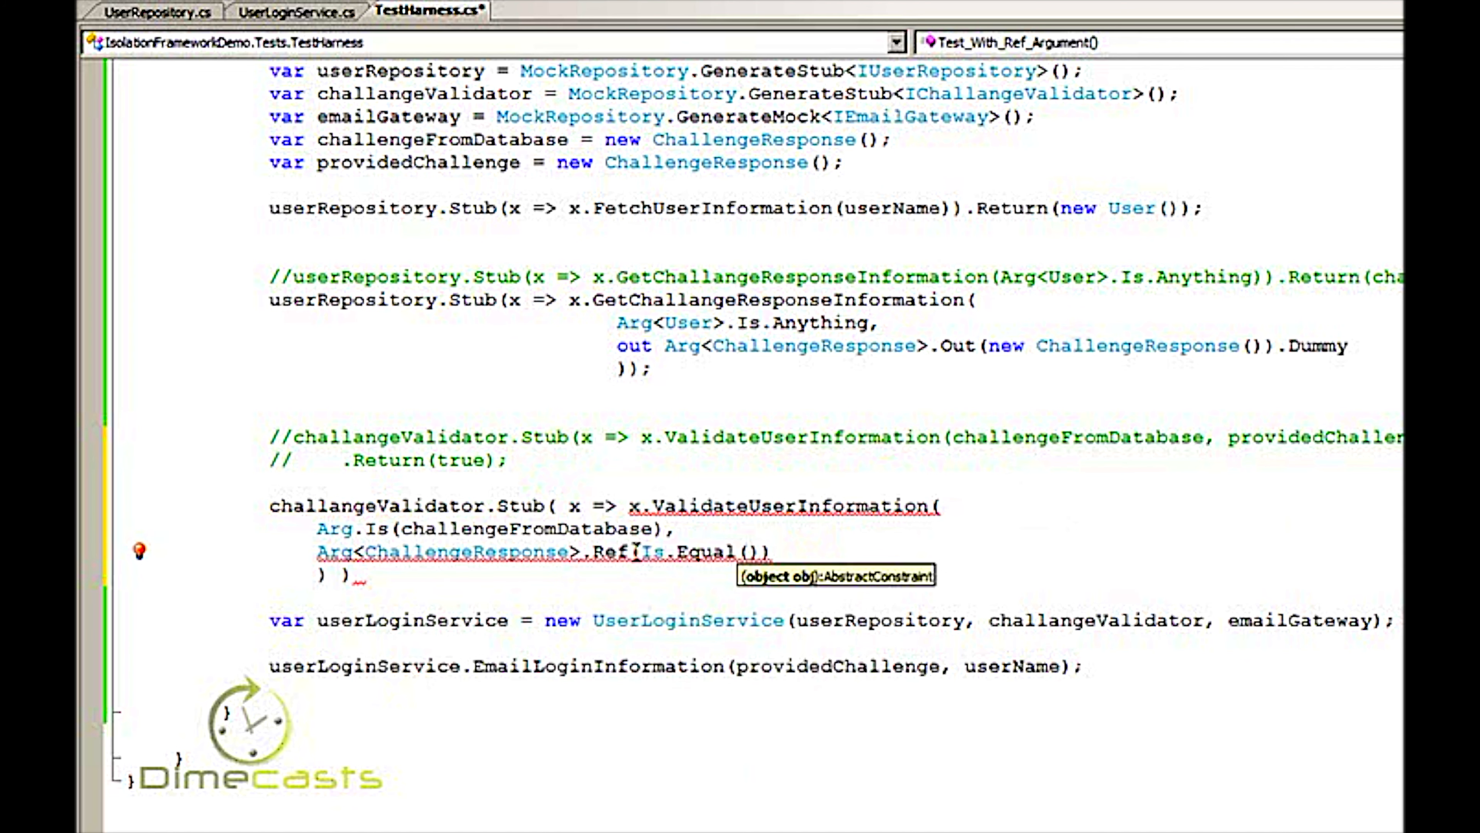
{"action": "type", "text": "ch"}
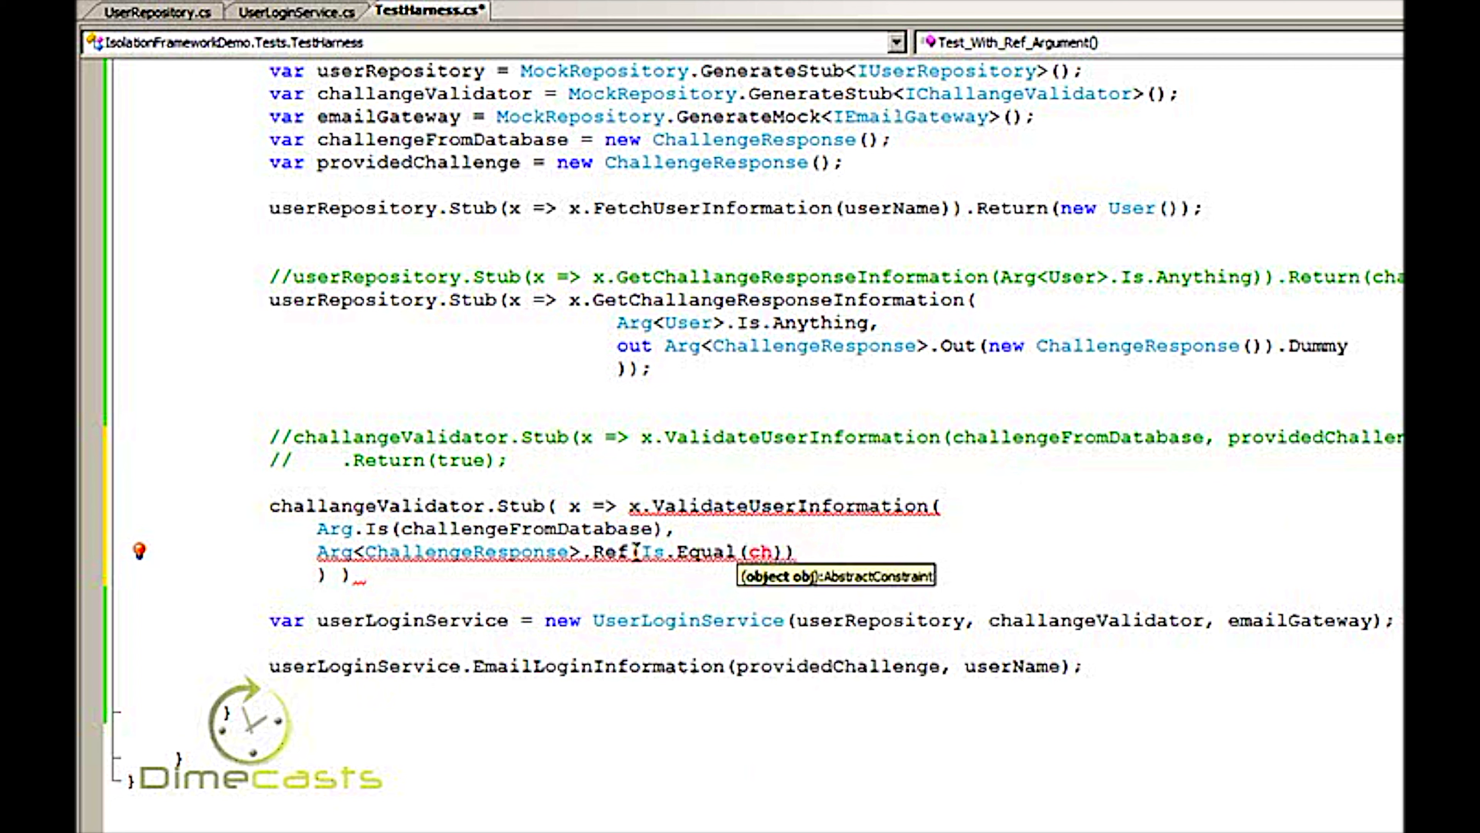
{"action": "type", "text": "challengeFromDatabase"}
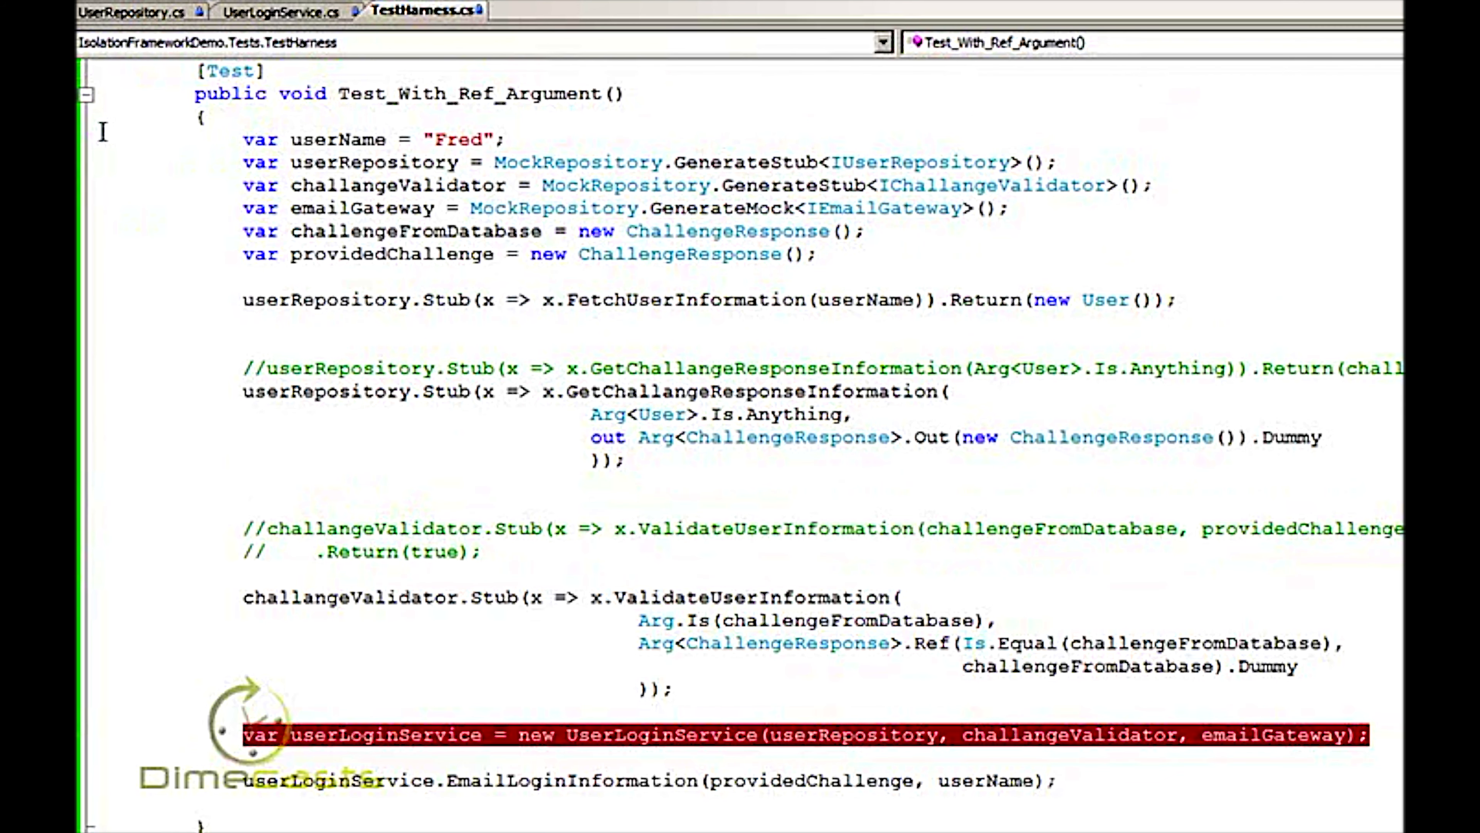
{"action": "mouse_move", "coordinate": [349, 94]}
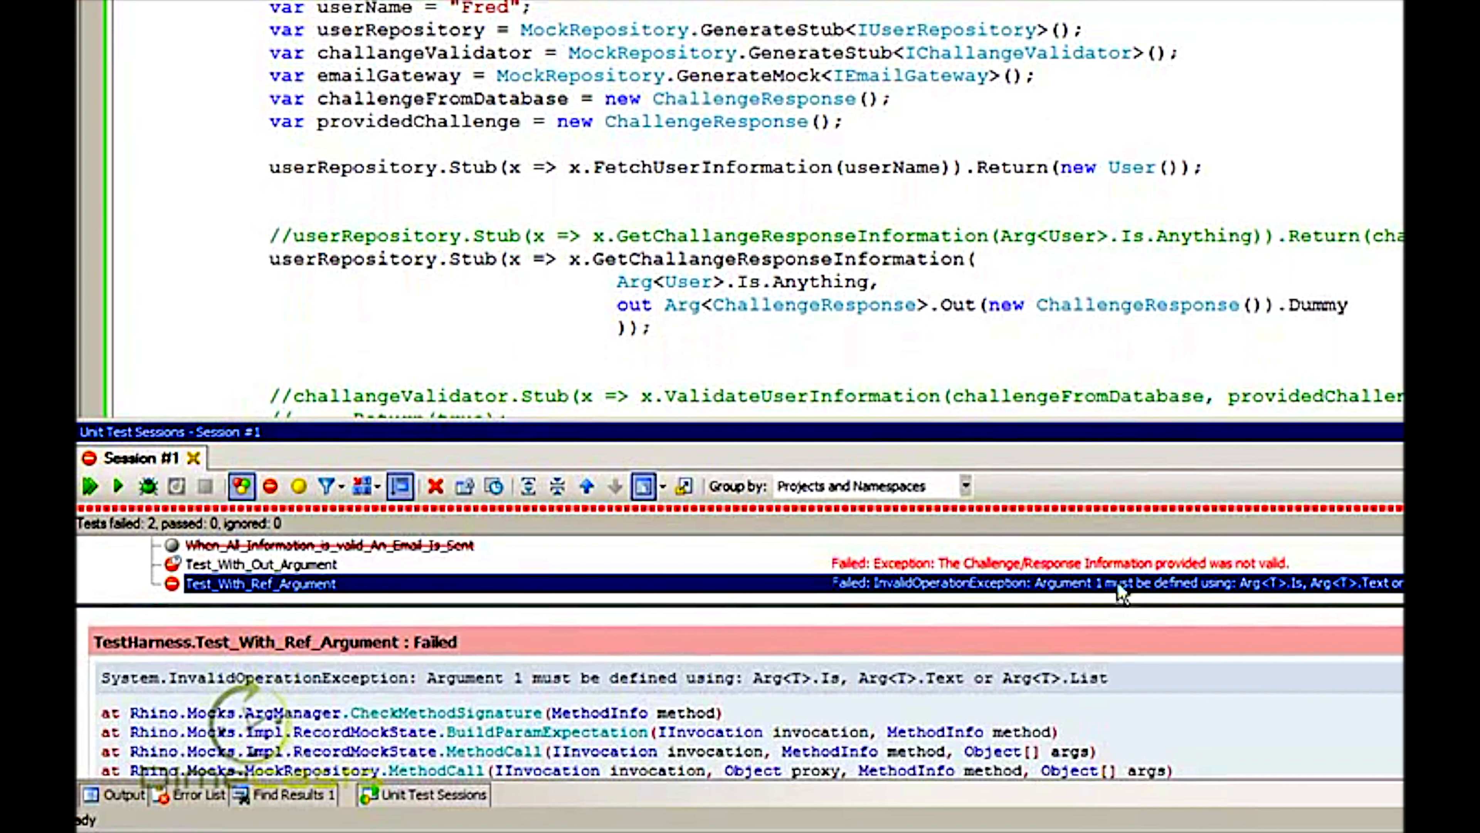
{"action": "mouse_move", "coordinate": [1293, 604]}
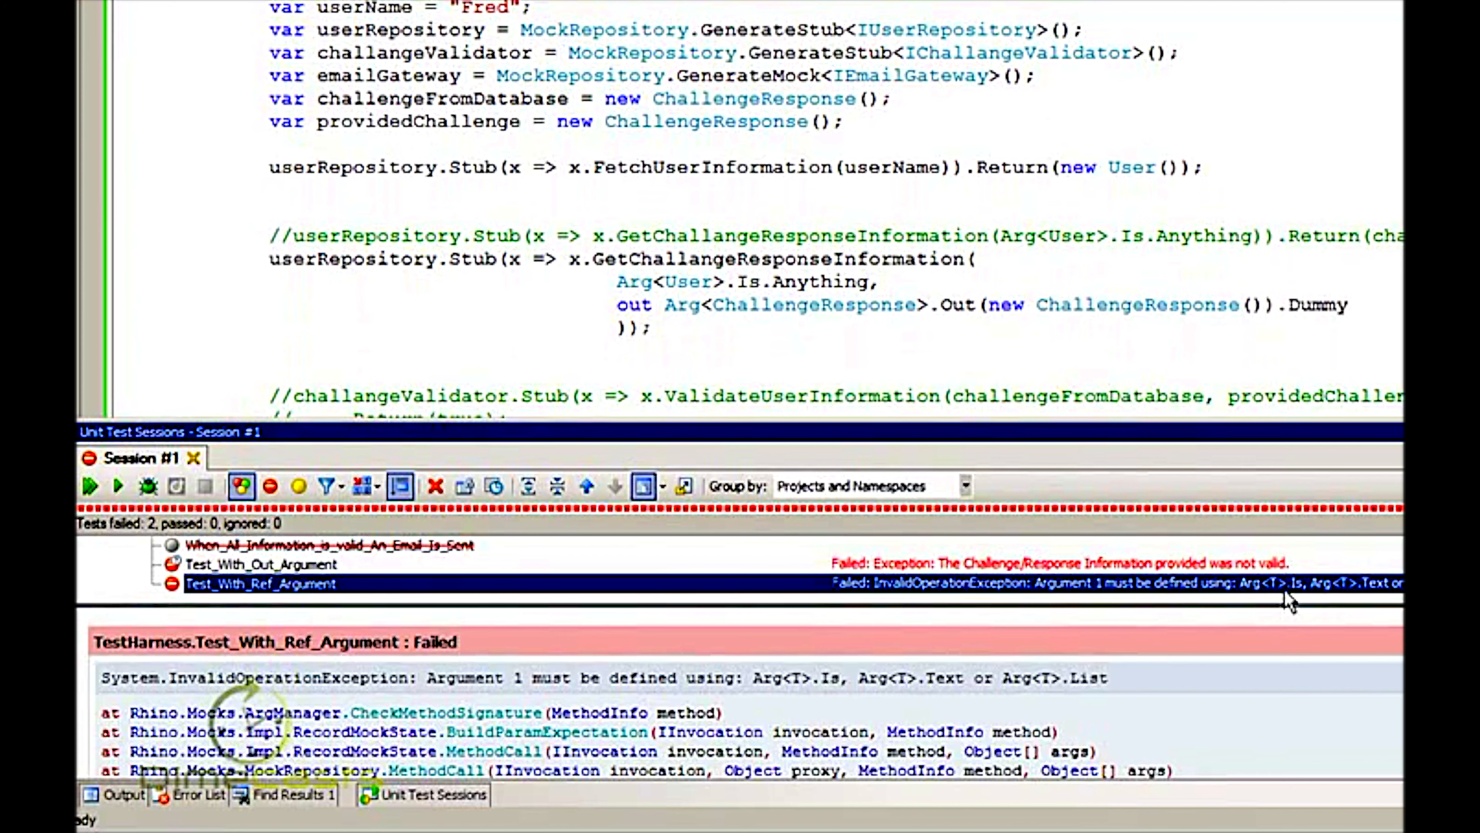
{"action": "mouse_move", "coordinate": [1043, 325]}
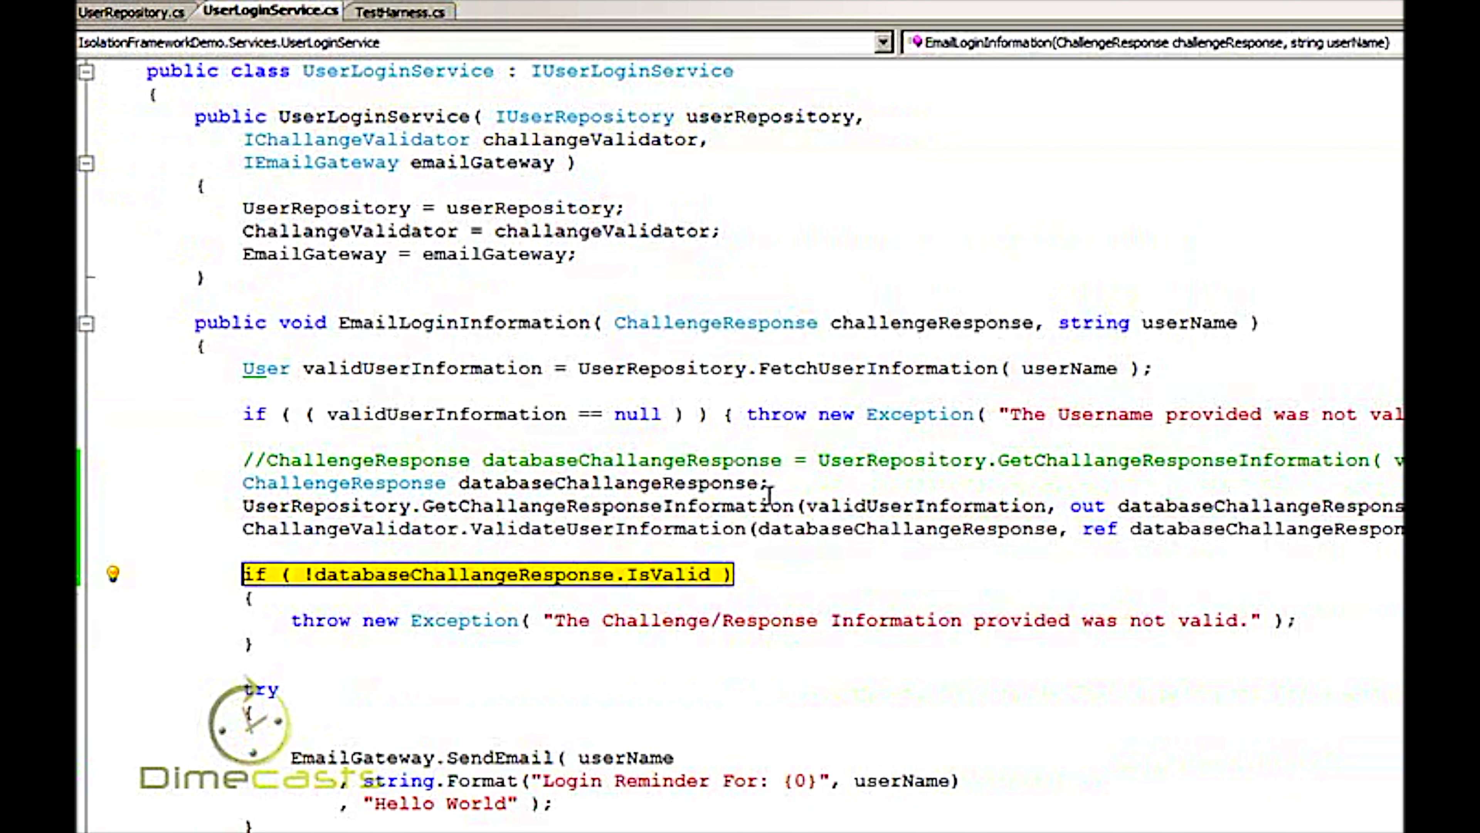
{"action": "mouse_move", "coordinate": [576, 580]}
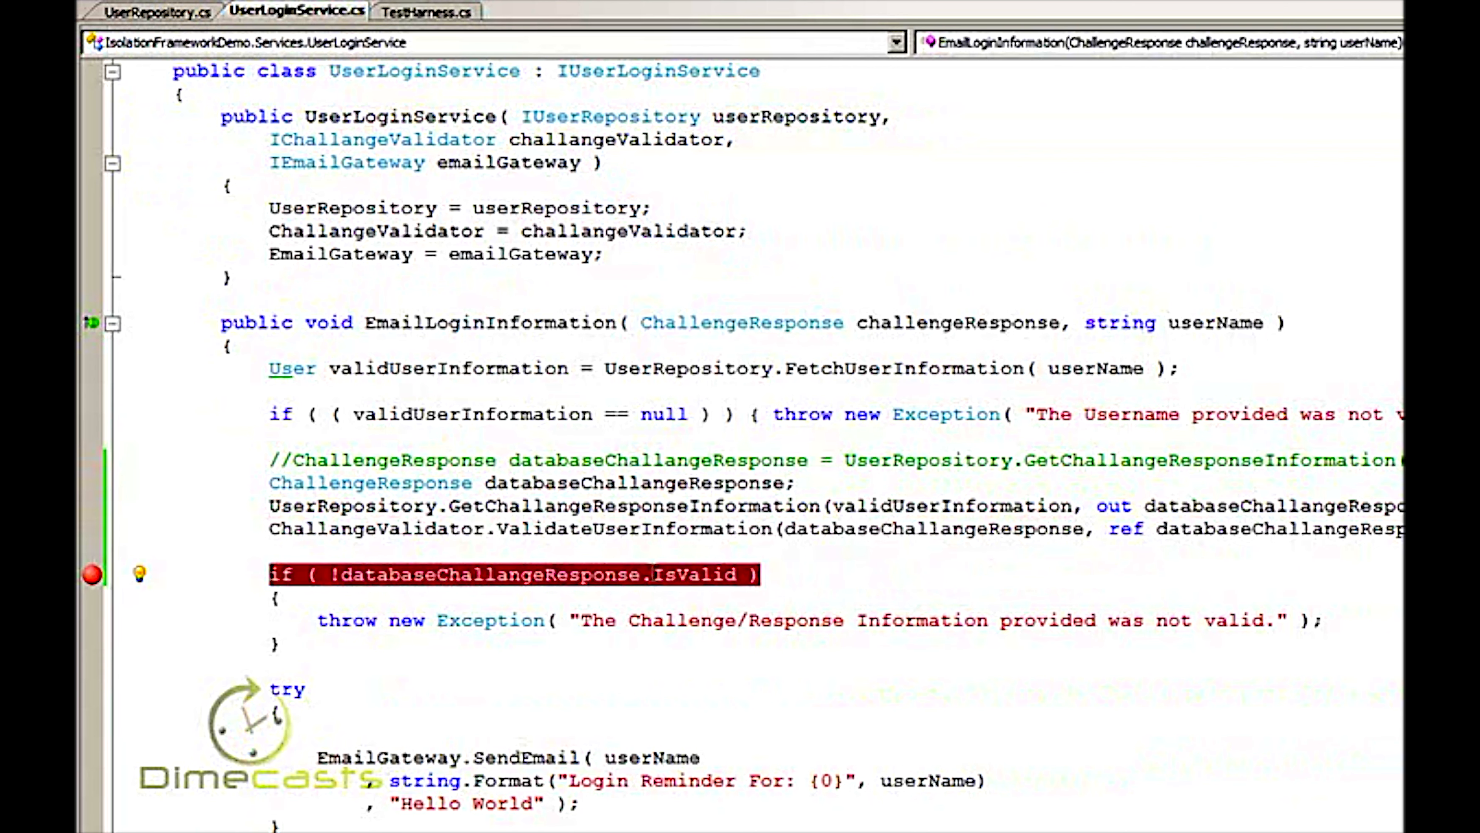
Add ref before Arg<ChallengeResponse>.Ref(...) and break on the !databaseChallangeResponse.IsValid check.
{"action": "left_click", "coordinate": [426, 10]}
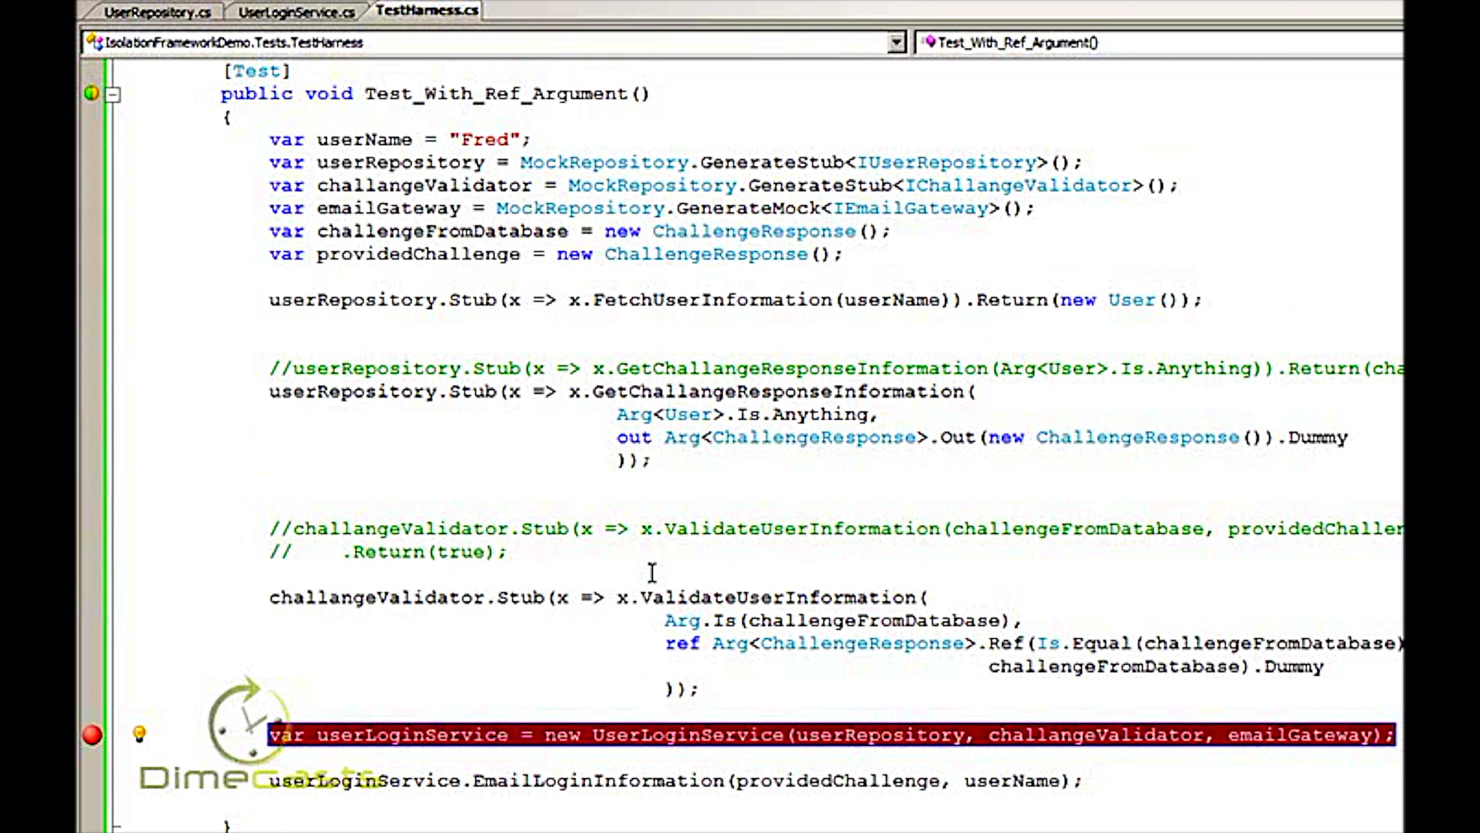